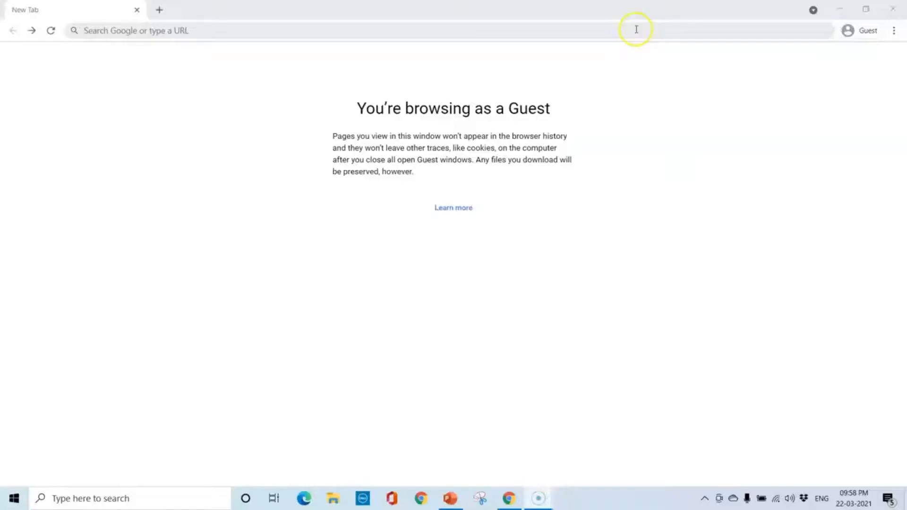
Search Google for "download jdk for windows" from the address bar.
{"action": "type", "text": "download j"}
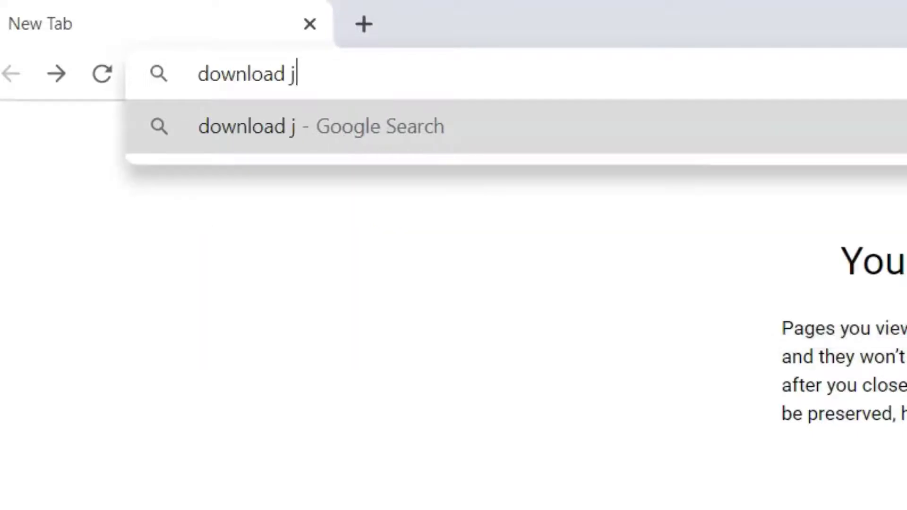
{"action": "type", "text": "dk"}
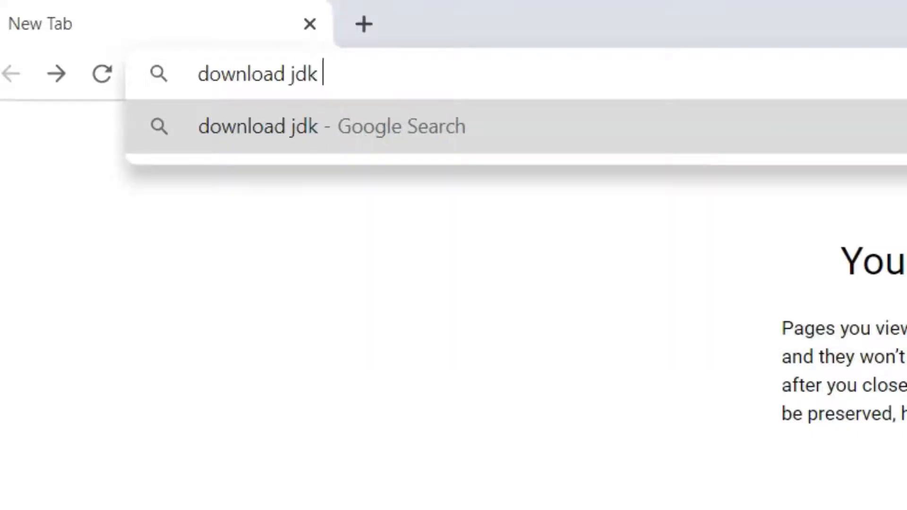
{"action": "type", "text": "for windows"}
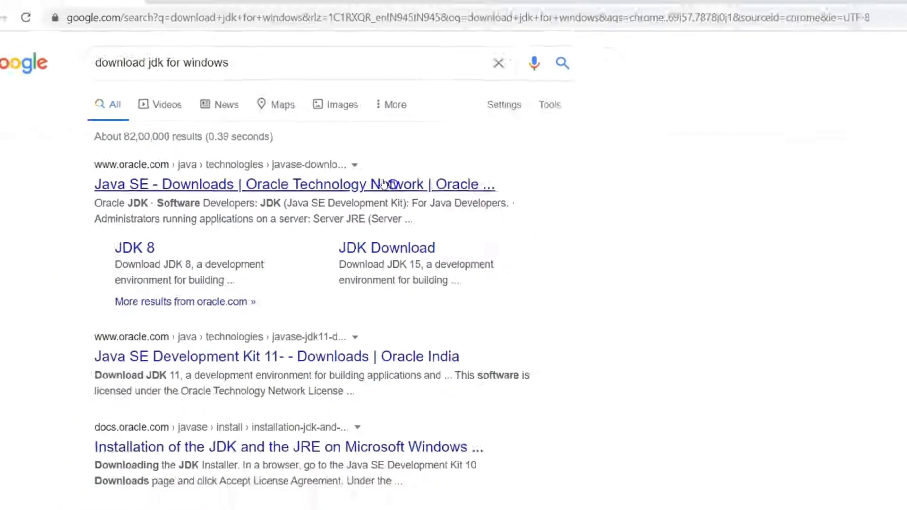
Go to Oracle's Java SE Development Kit 16 downloads page and scroll to the Windows x64 Installer row.
{"action": "left_click", "coordinate": [249, 184]}
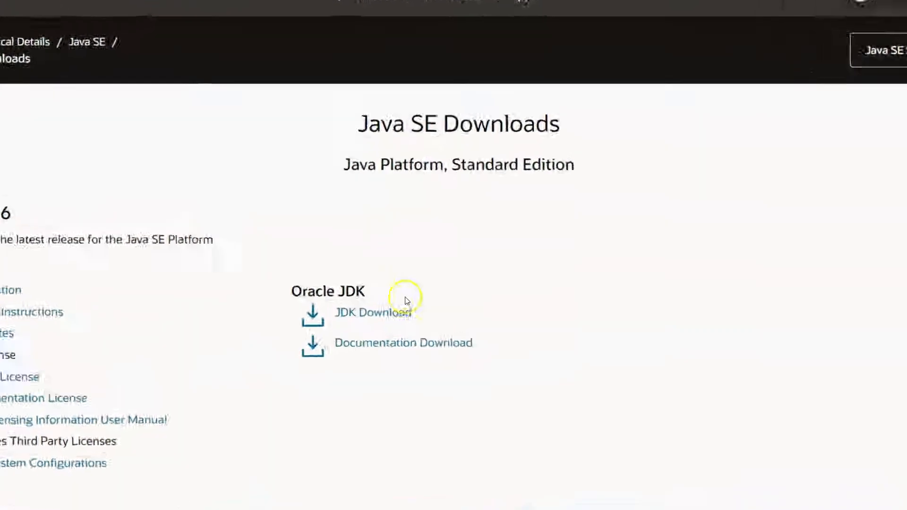
{"action": "scroll", "scroll_direction": "down", "scroll_amount": 3}
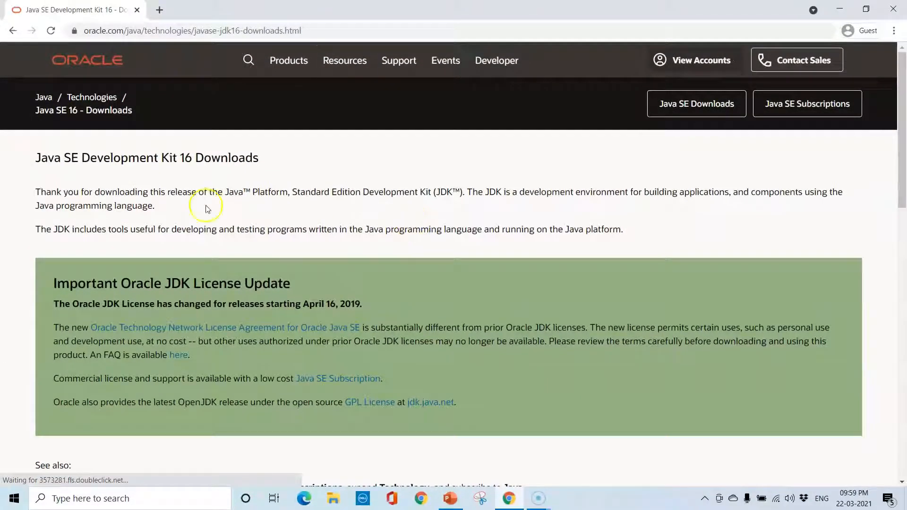
{"action": "mouse_move", "coordinate": [150, 157]}
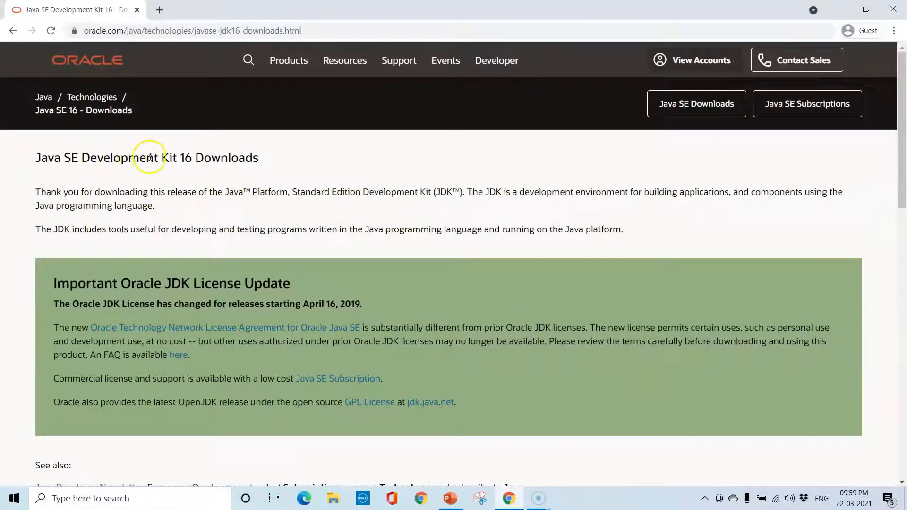
{"action": "mouse_move", "coordinate": [272, 158]}
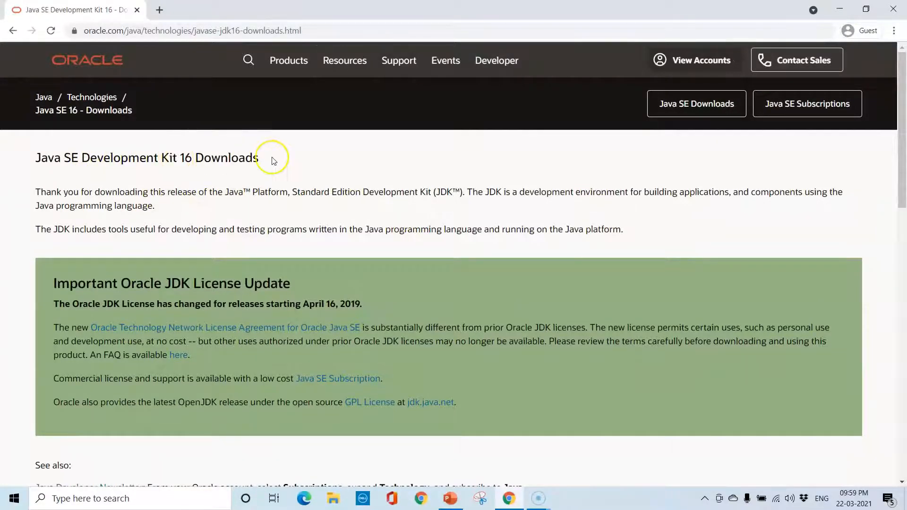
{"action": "scroll", "scroll_direction": "down", "scroll_amount": 3}
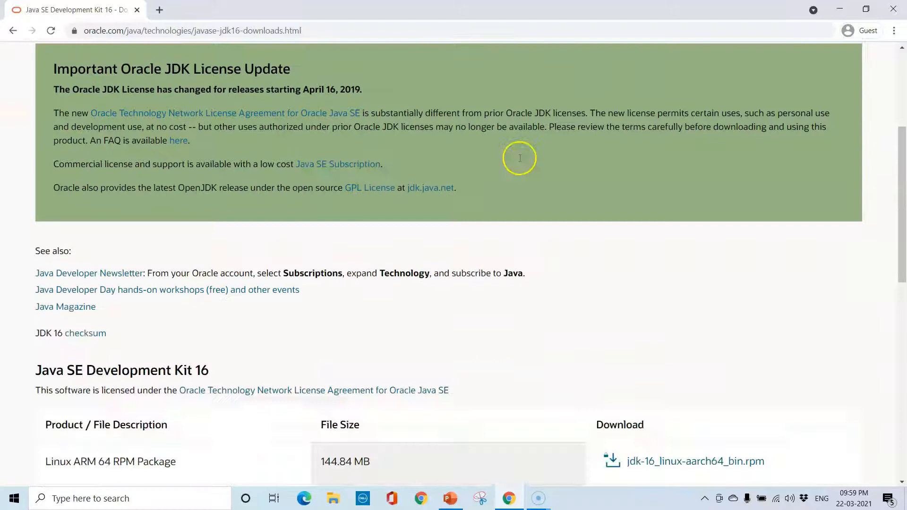
{"action": "scroll", "scroll_direction": "down", "scroll_amount": 3}
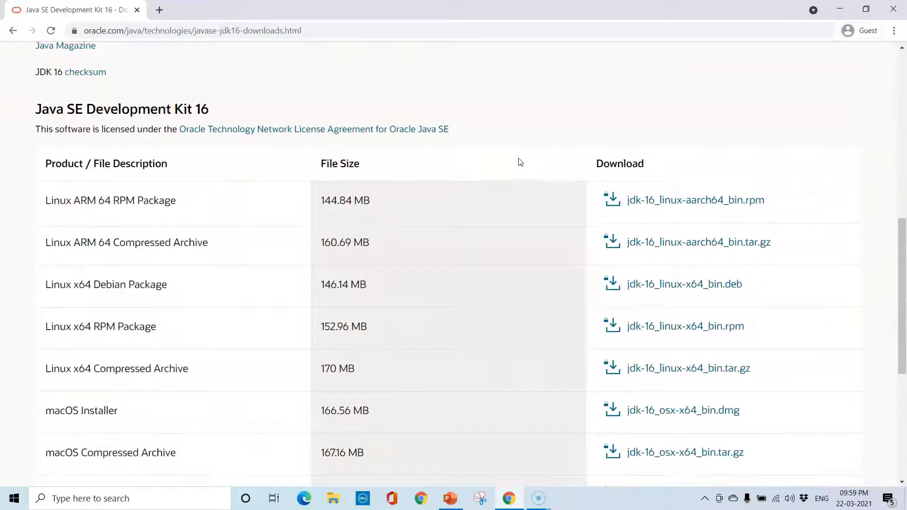
{"action": "scroll", "scroll_direction": "down", "scroll_amount": 3}
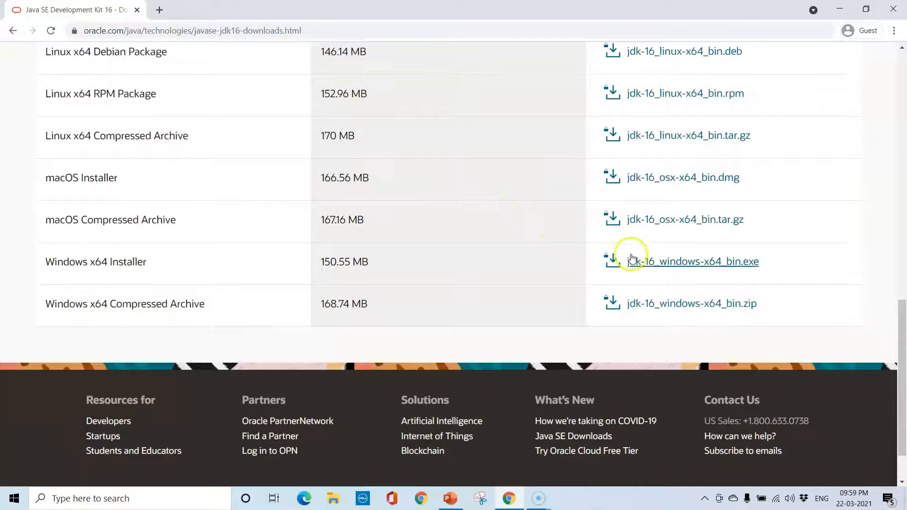
{"action": "mouse_move", "coordinate": [262, 270]}
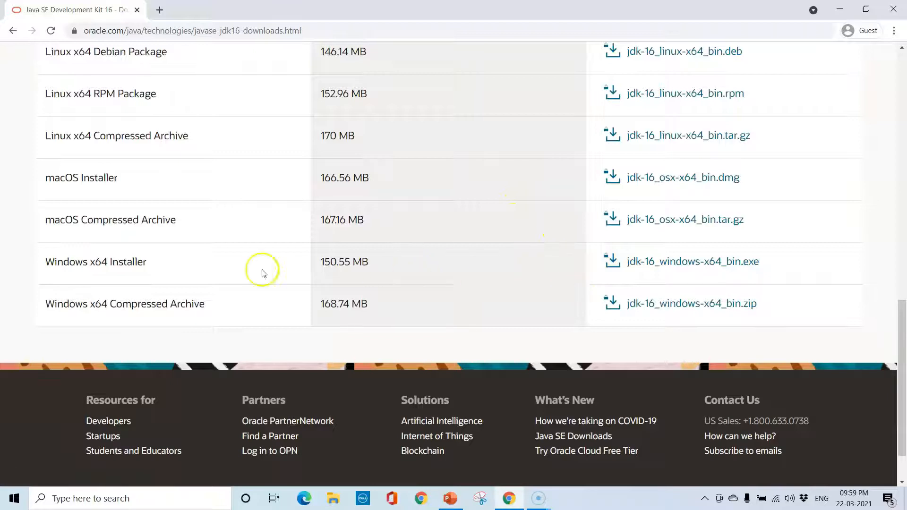
{"action": "mouse_move", "coordinate": [687, 284]}
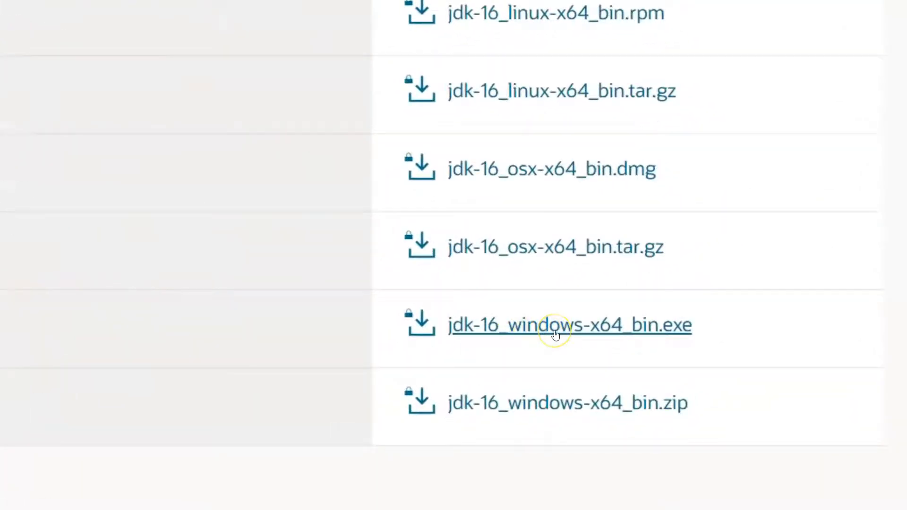
{"action": "mouse_move", "coordinate": [581, 333]}
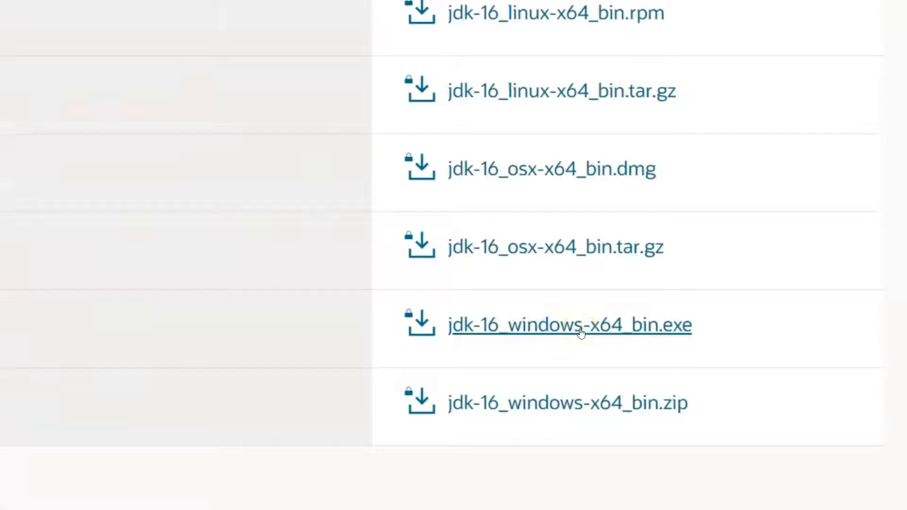
{"action": "scroll", "scroll_direction": "down", "scroll_amount": 3}
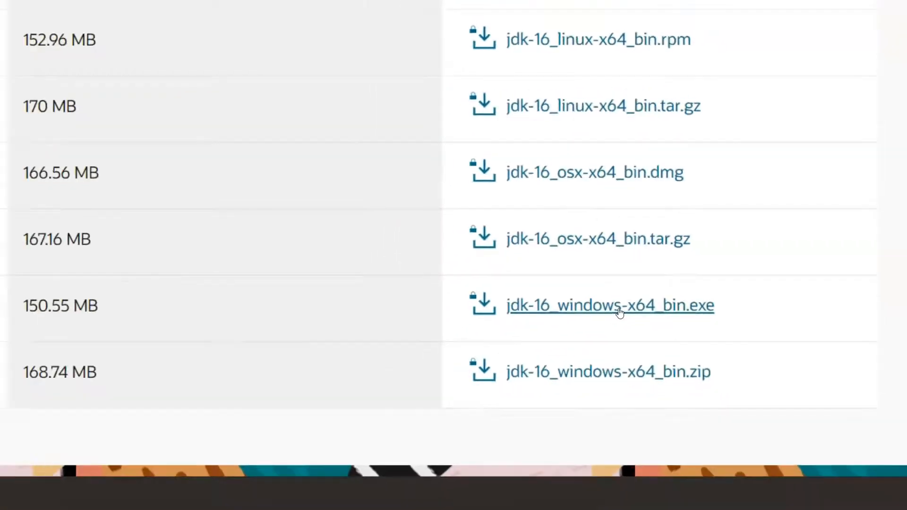
Download jdk-16_windows-x64_bin.exe after accepting the license and show it in the Downloads folder.
{"action": "left_click", "coordinate": [610, 305]}
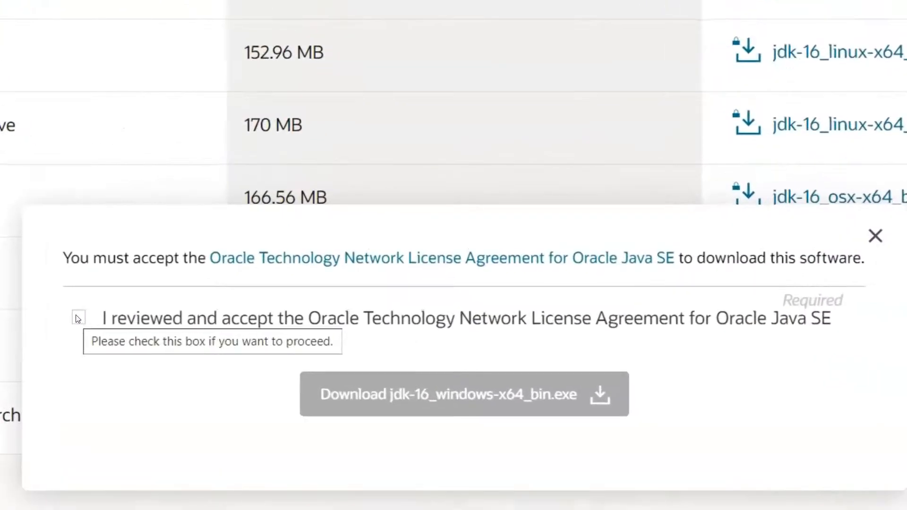
{"action": "left_click", "coordinate": [78, 318]}
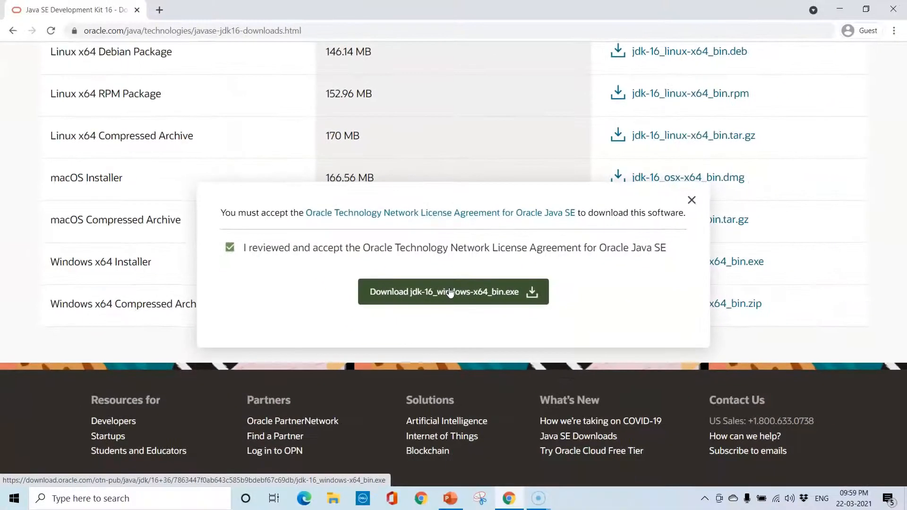
{"action": "left_click", "coordinate": [453, 292]}
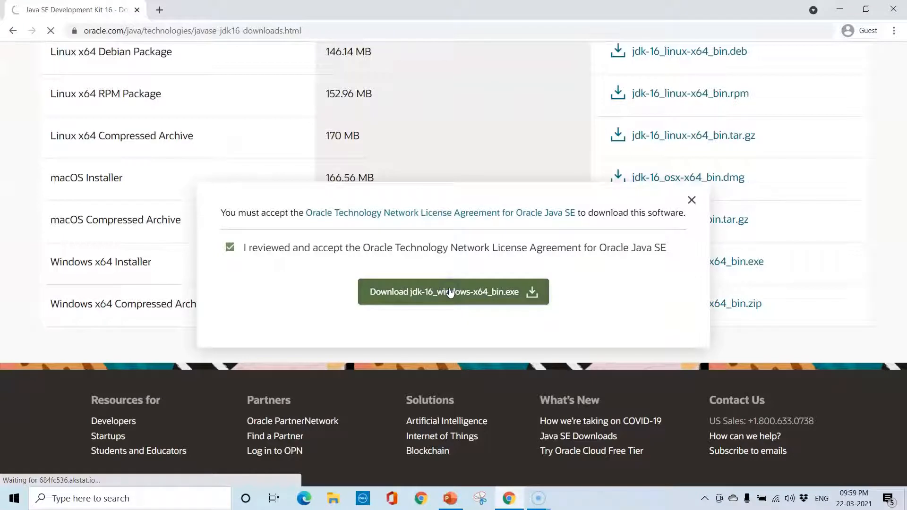
{"action": "left_click", "coordinate": [452, 292]}
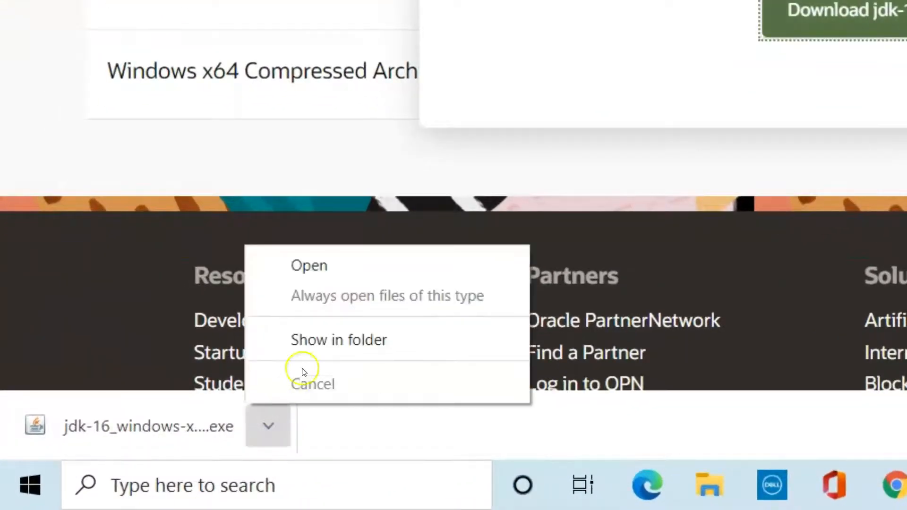
{"action": "mouse_move", "coordinate": [309, 265]}
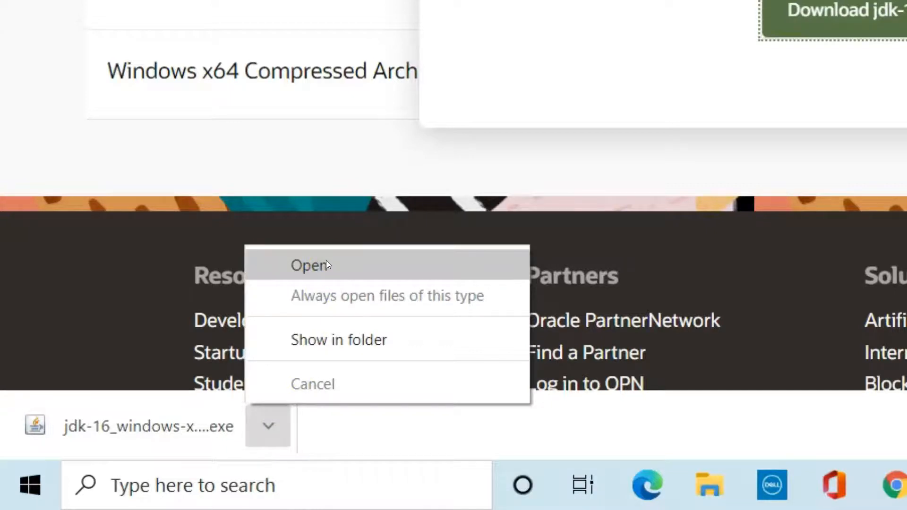
{"action": "mouse_move", "coordinate": [339, 339]}
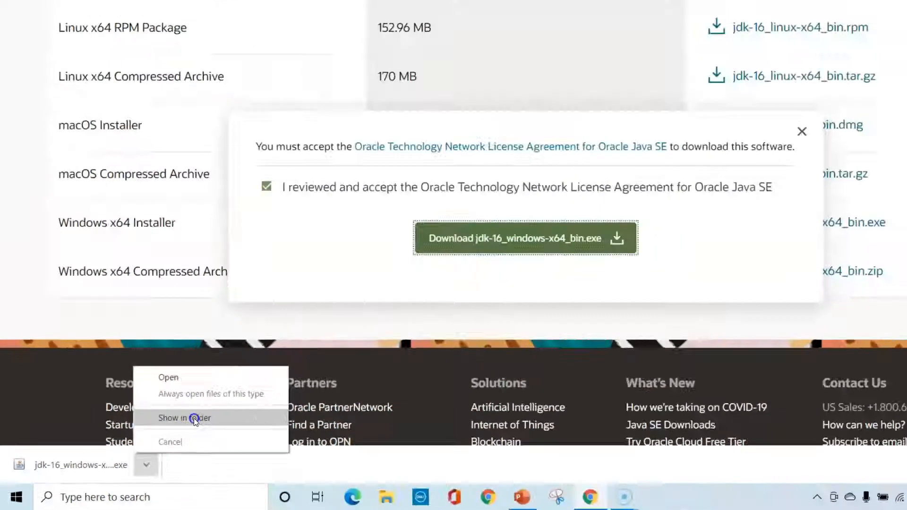
{"action": "left_click", "coordinate": [184, 417]}
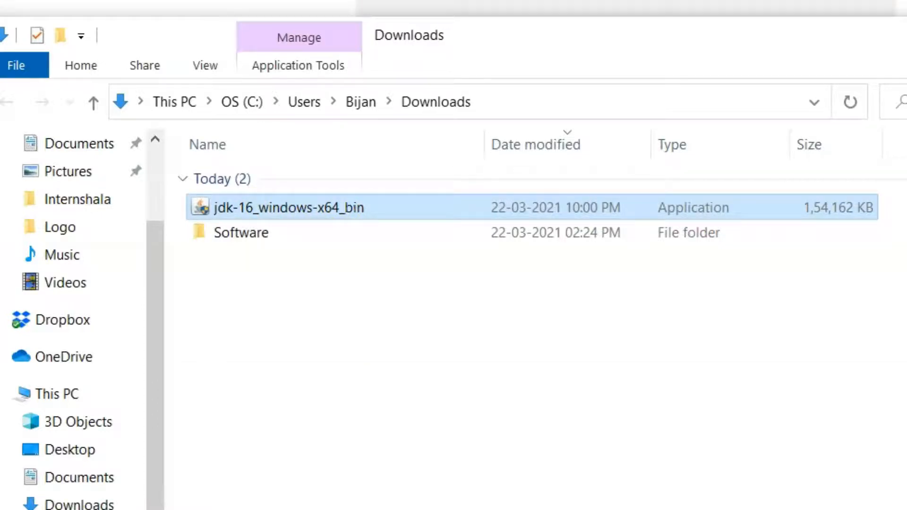
{"action": "mouse_move", "coordinate": [515, 367]}
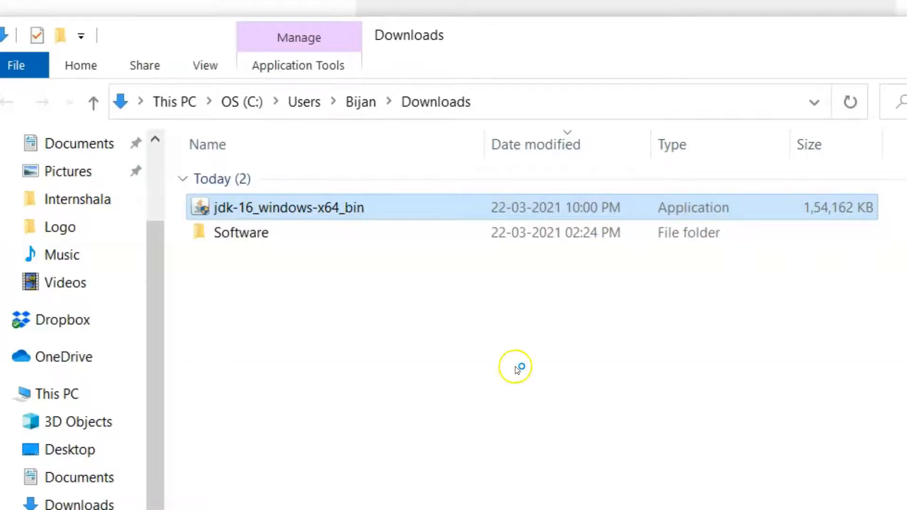
Run the JDK 16 installer to C:\Program Files\Java\jdk-16\ and close the finished wizard.
{"action": "double_click", "coordinate": [287, 207]}
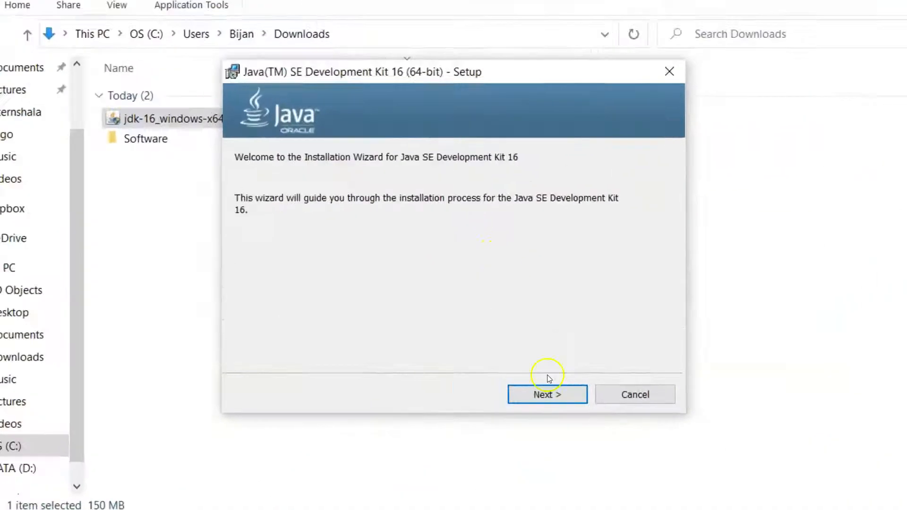
{"action": "left_click", "coordinate": [546, 395]}
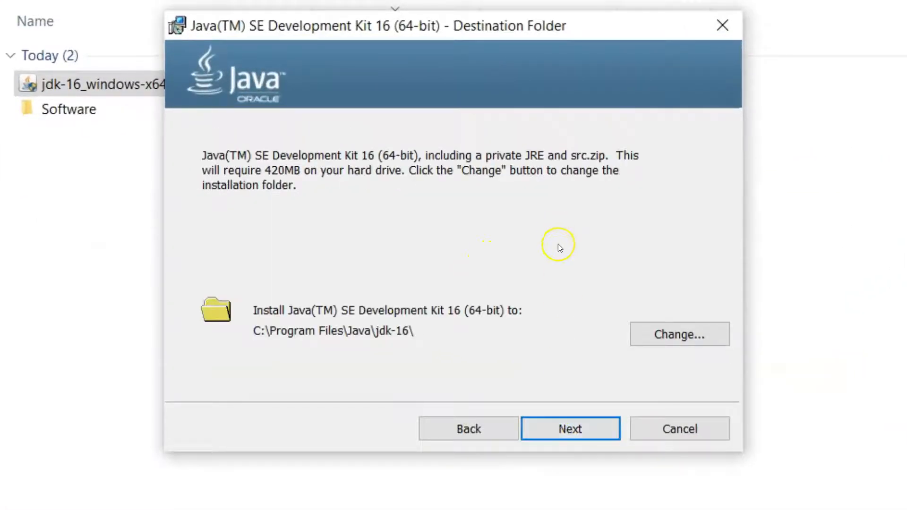
{"action": "left_click", "coordinate": [569, 429]}
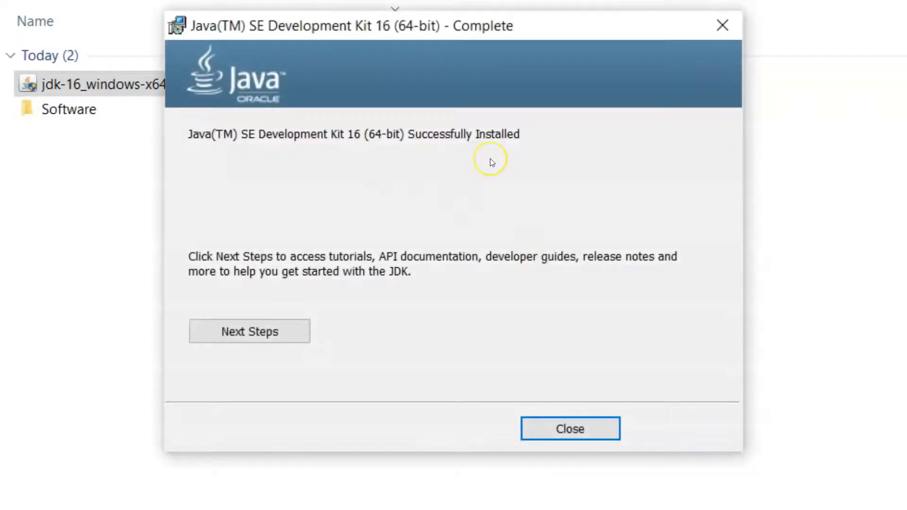
{"action": "mouse_move", "coordinate": [548, 293]}
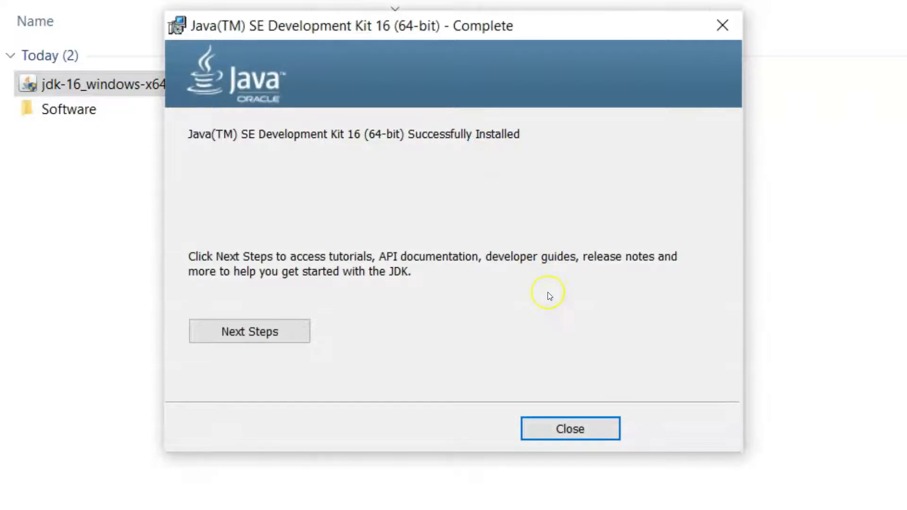
{"action": "left_click", "coordinate": [568, 428]}
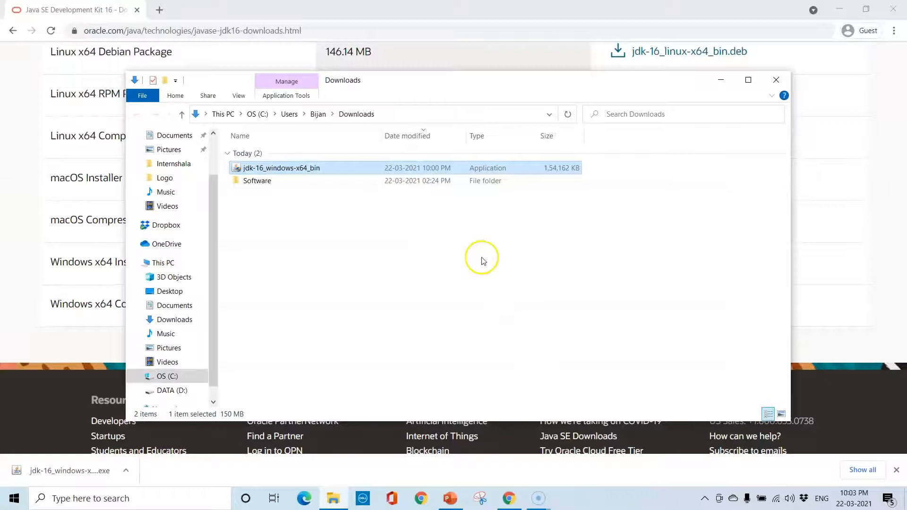
{"action": "mouse_move", "coordinate": [474, 250]}
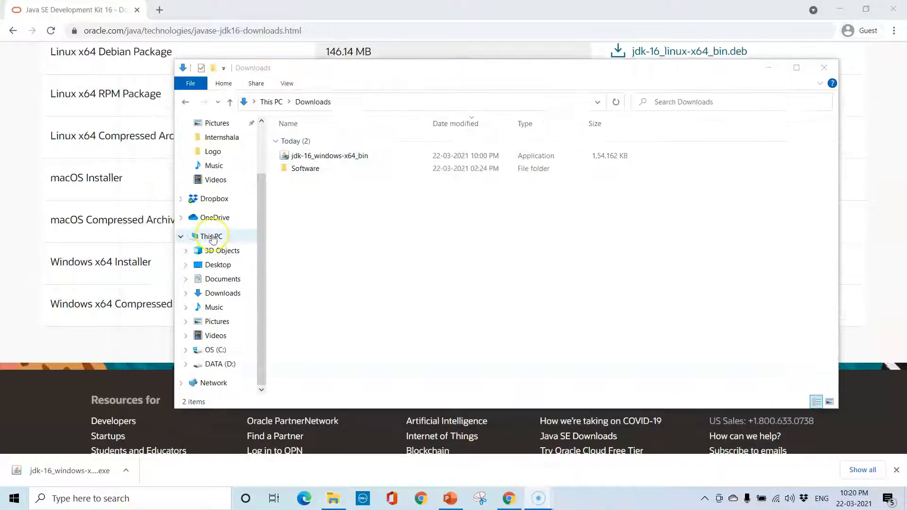
From This PC's properties, reach the Advanced system settings and open Environment Variables.
{"action": "right_click", "coordinate": [210, 236]}
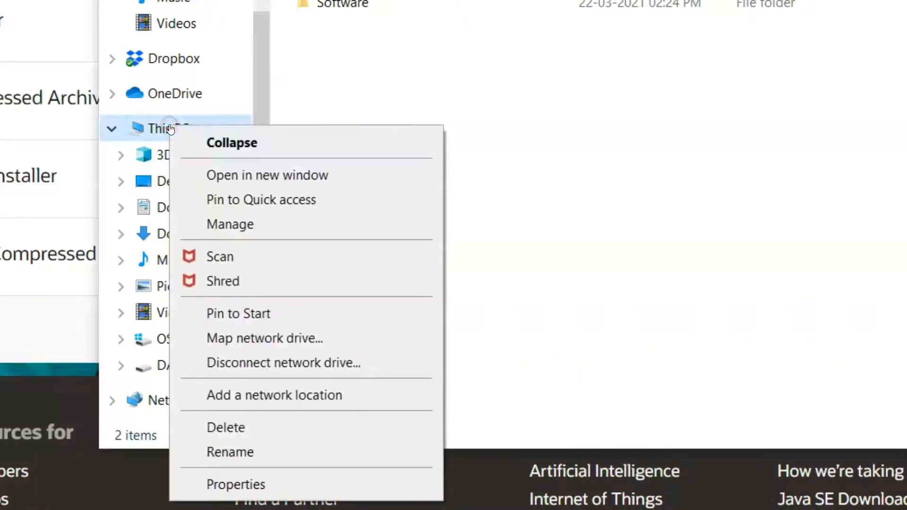
{"action": "mouse_move", "coordinate": [243, 485]}
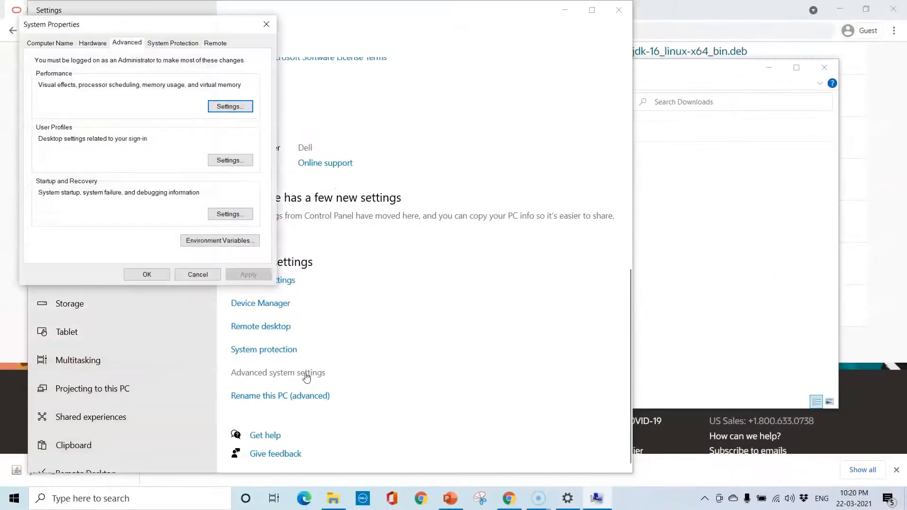
{"action": "left_click_drag", "start_coordinate": [121, 24], "coordinate": [341, 71]}
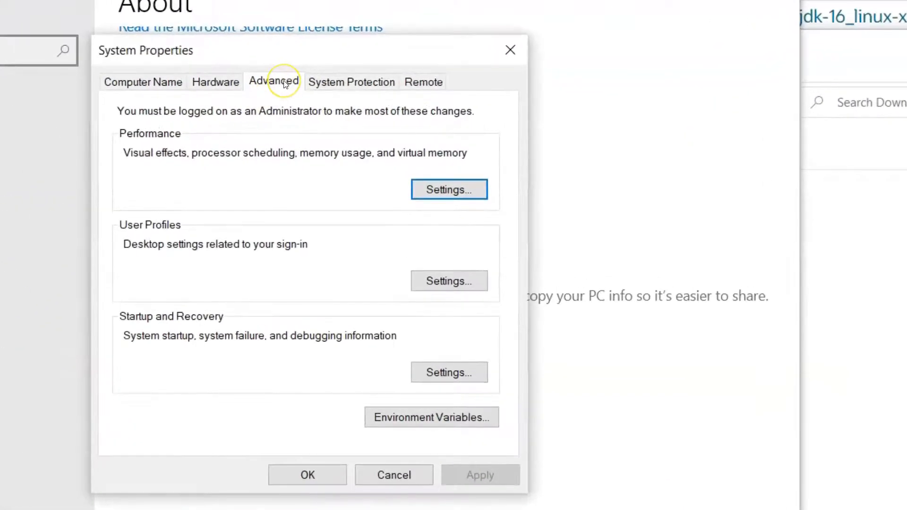
{"action": "mouse_move", "coordinate": [430, 417]}
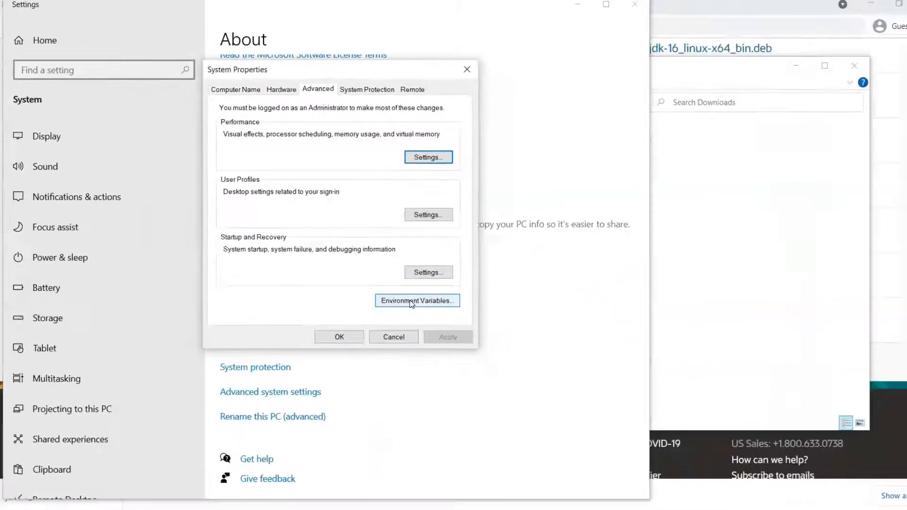
{"action": "left_click", "coordinate": [416, 300]}
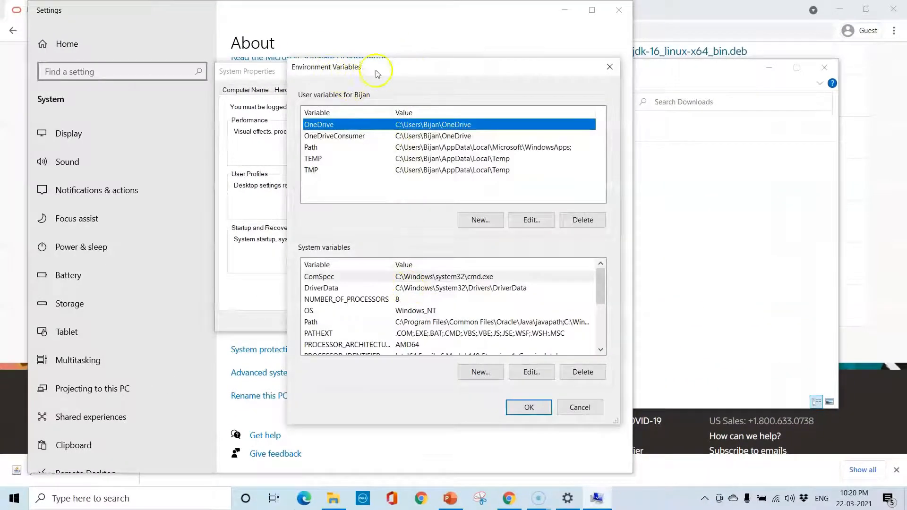
{"action": "mouse_move", "coordinate": [602, 191]}
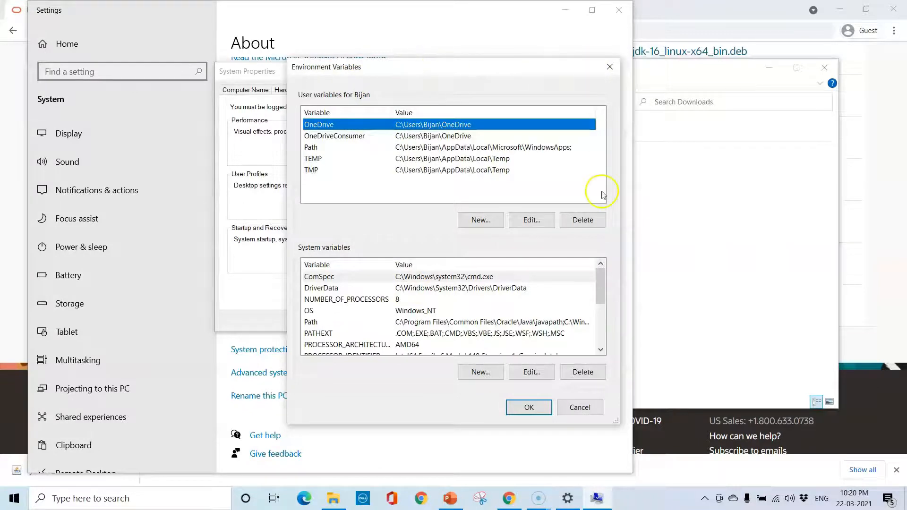
{"action": "mouse_move", "coordinate": [381, 189]}
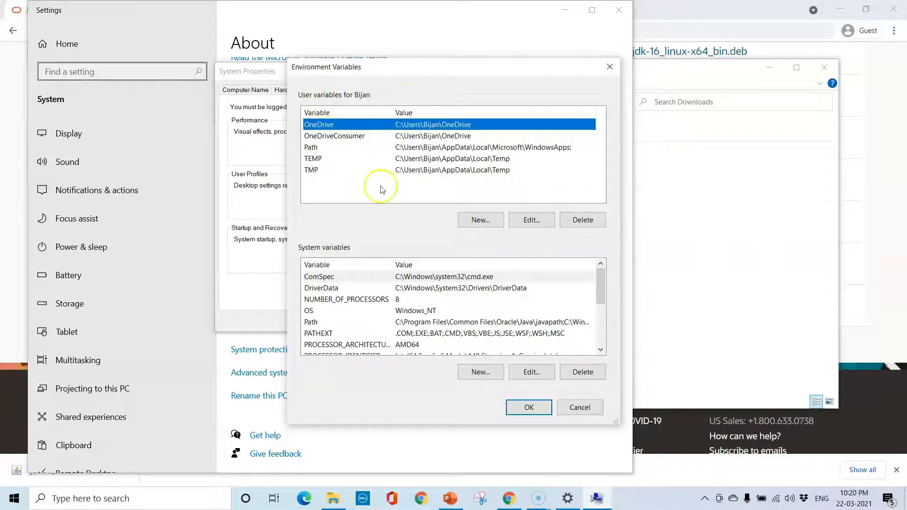
{"action": "mouse_move", "coordinate": [335, 108]}
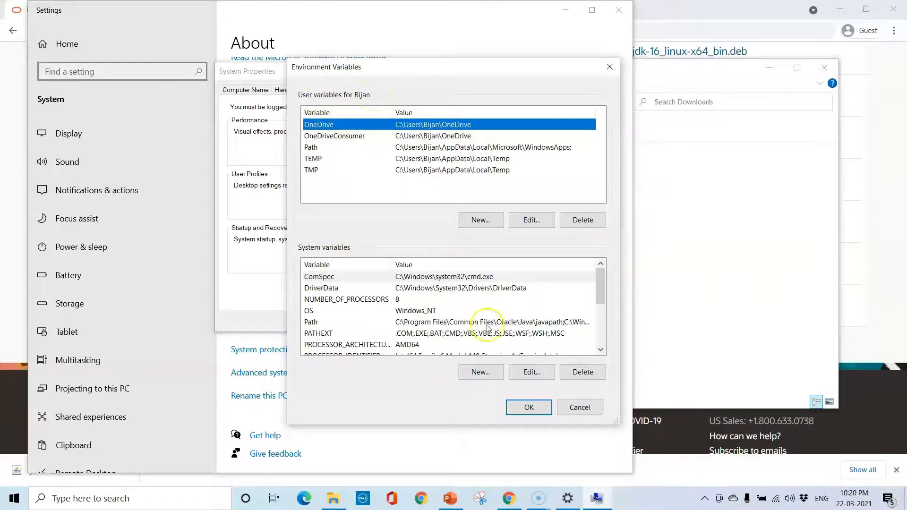
{"action": "mouse_move", "coordinate": [563, 321]}
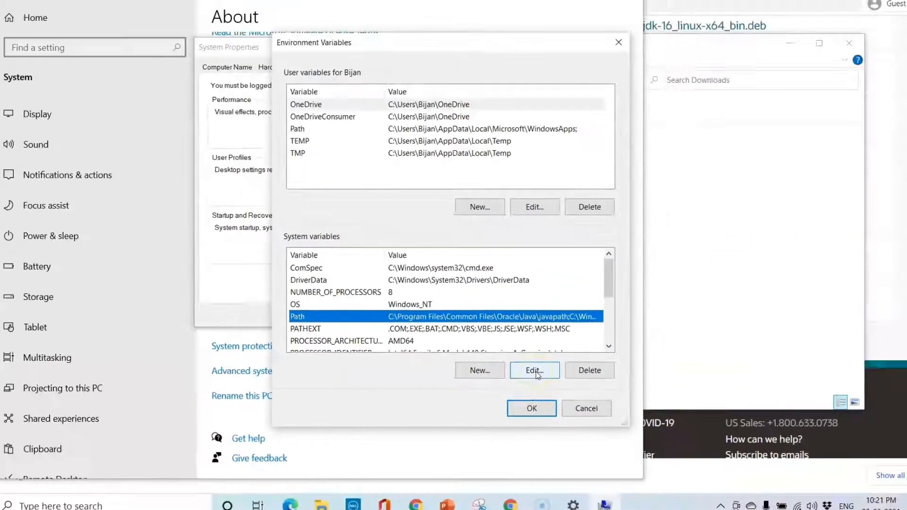
Edit the system Path variable, then bring the Downloads File Explorer window to the front.
{"action": "left_click", "coordinate": [534, 370]}
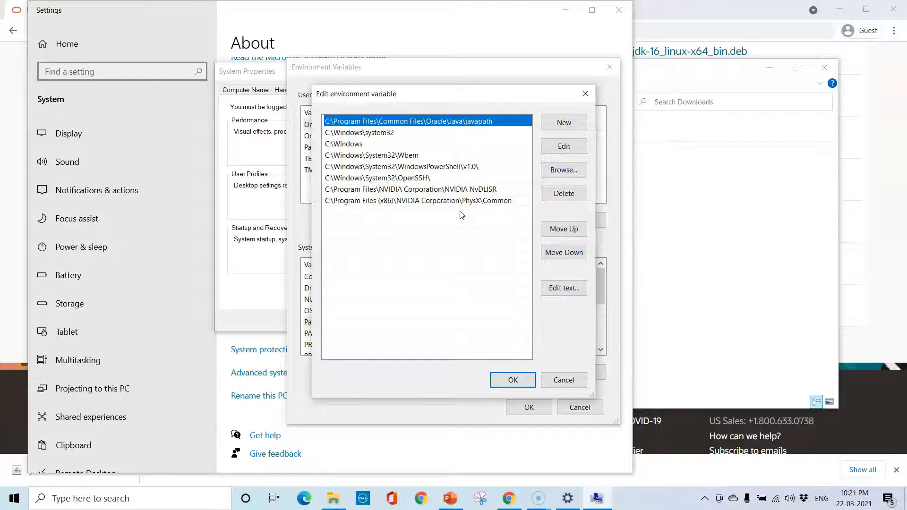
{"action": "left_click", "coordinate": [334, 498]}
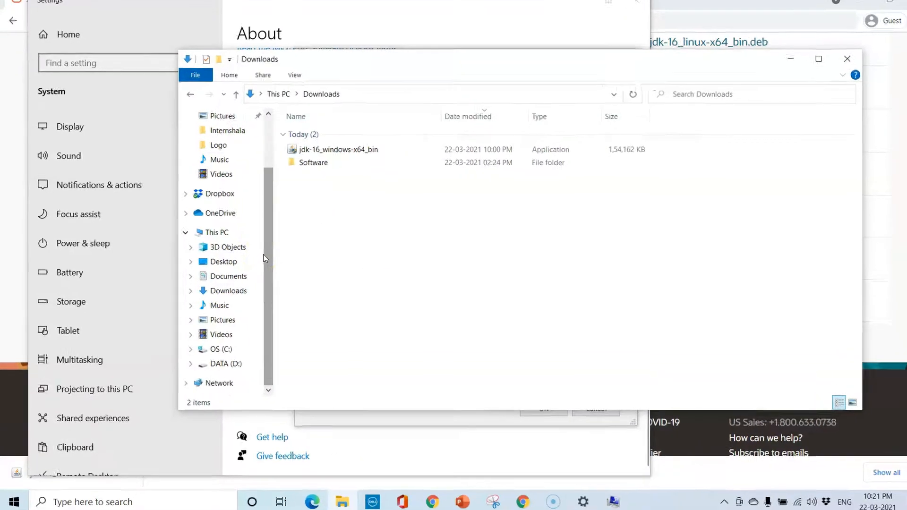
Navigate File Explorer to C:\Program Files\Java\jdk-16\bin showing java and javac.
{"action": "left_click", "coordinate": [220, 348]}
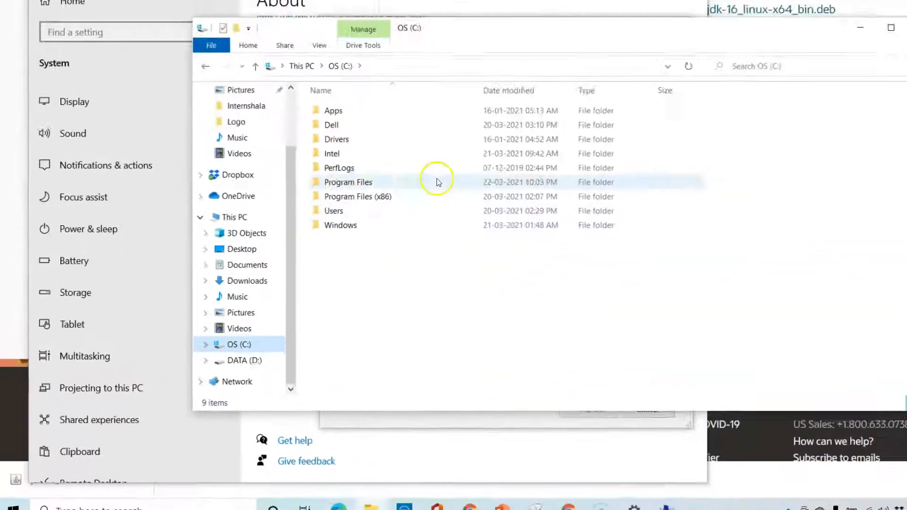
{"action": "double_click", "coordinate": [348, 181]}
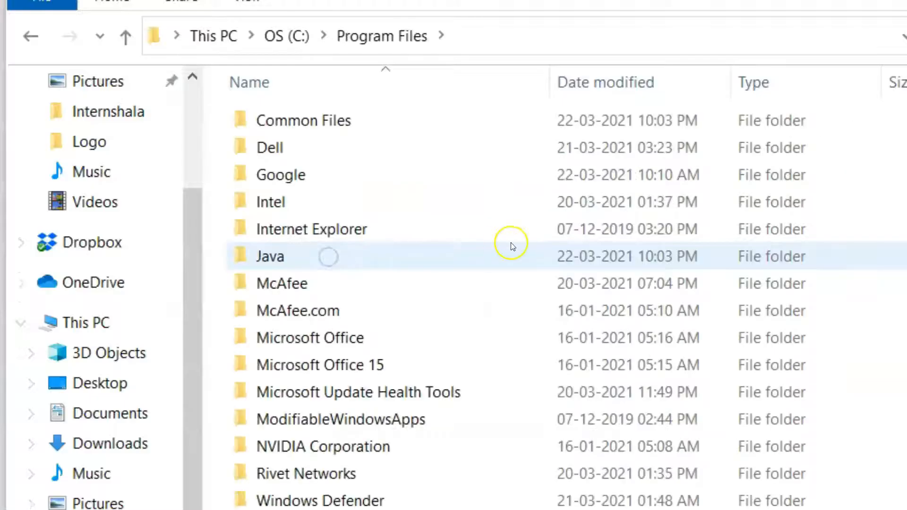
{"action": "mouse_move", "coordinate": [297, 256]}
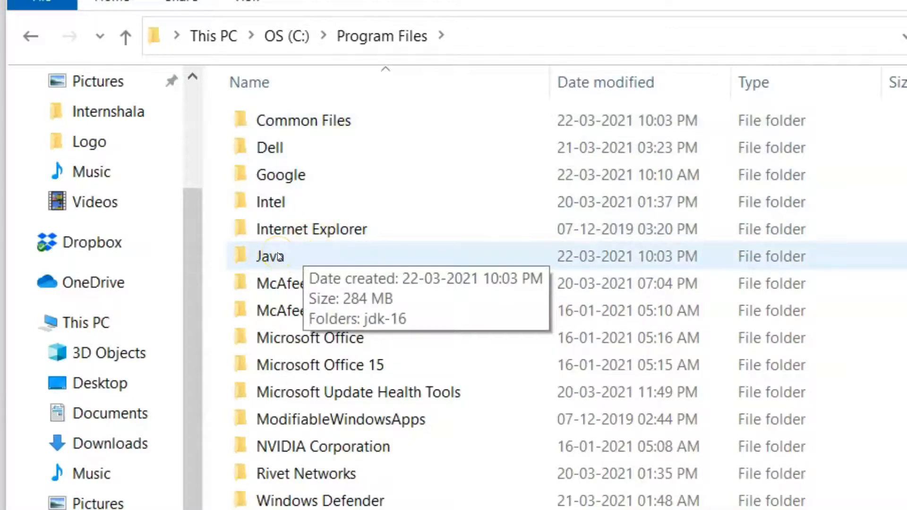
{"action": "double_click", "coordinate": [270, 256]}
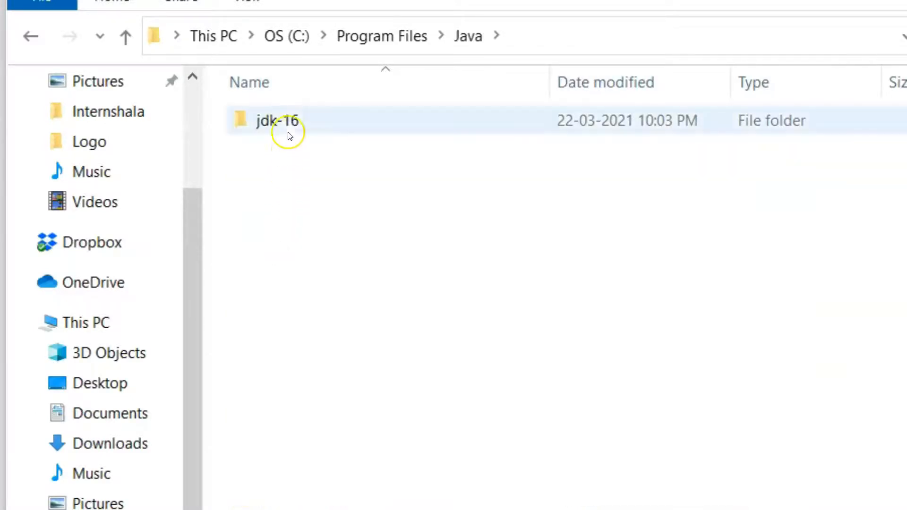
{"action": "mouse_move", "coordinate": [277, 120]}
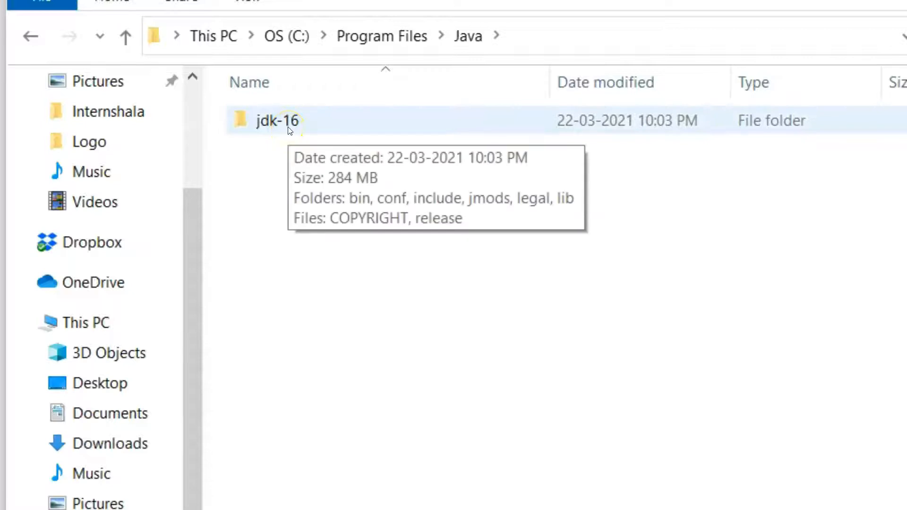
{"action": "double_click", "coordinate": [277, 120]}
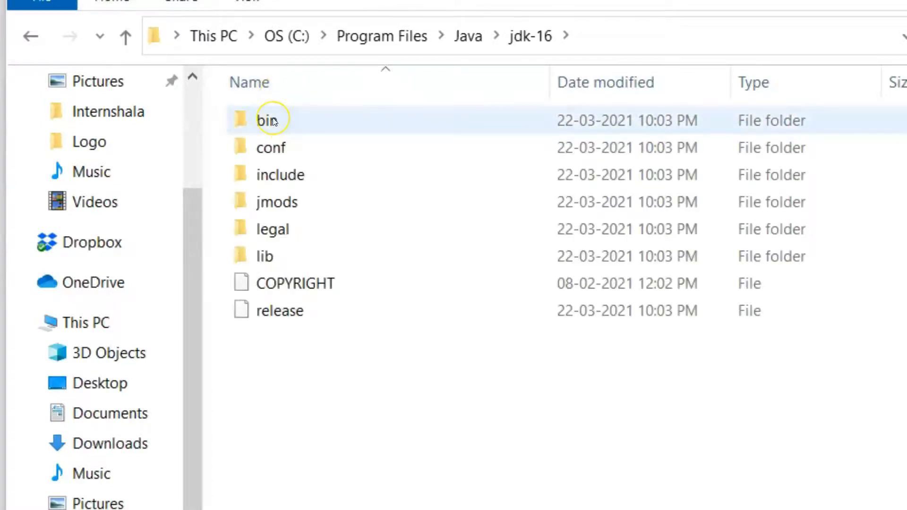
{"action": "double_click", "coordinate": [267, 120]}
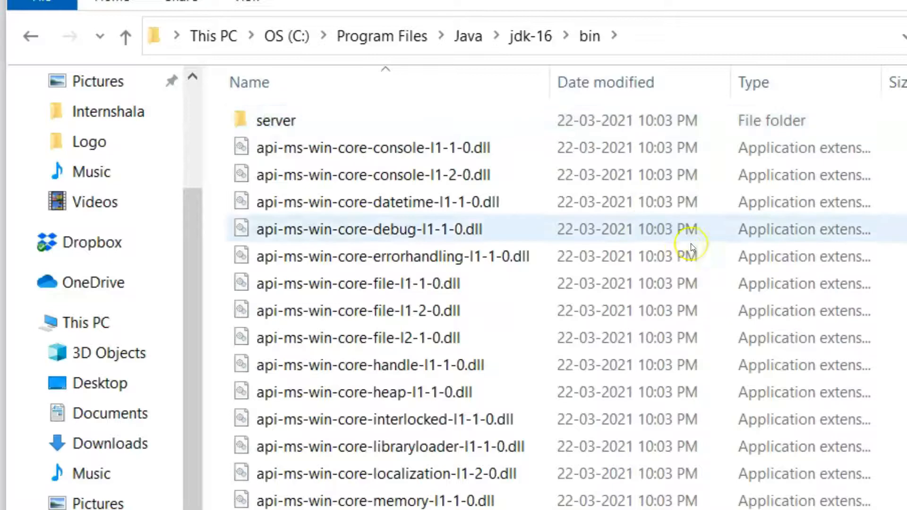
{"action": "scroll", "scroll_direction": "down", "scroll_amount": 3}
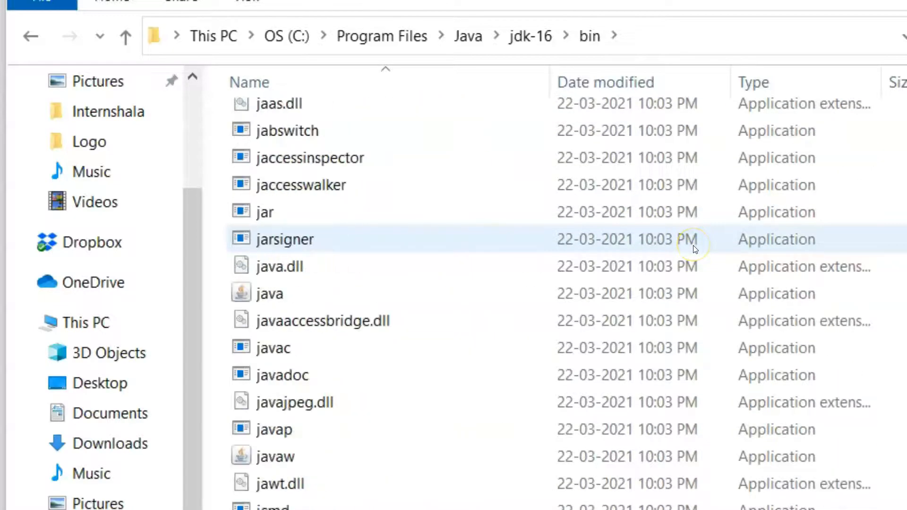
{"action": "left_click", "coordinate": [269, 293]}
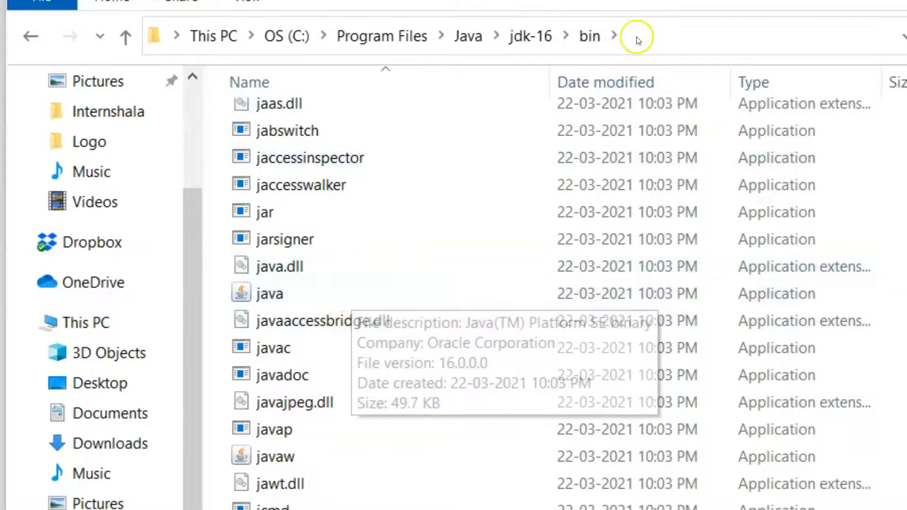
{"action": "mouse_move", "coordinate": [650, 40]}
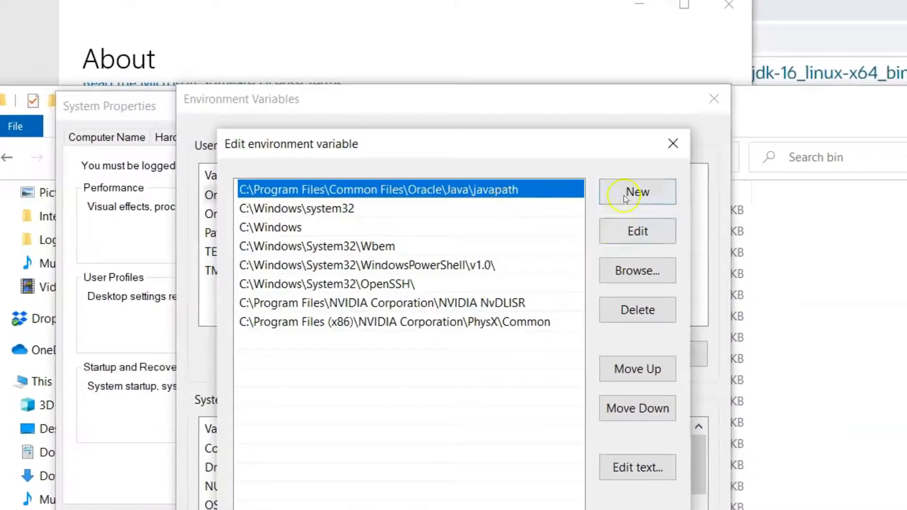
Add C:\Program Files\Java\jdk-16\bin as a new entry in the system Path variable.
{"action": "left_click", "coordinate": [637, 192]}
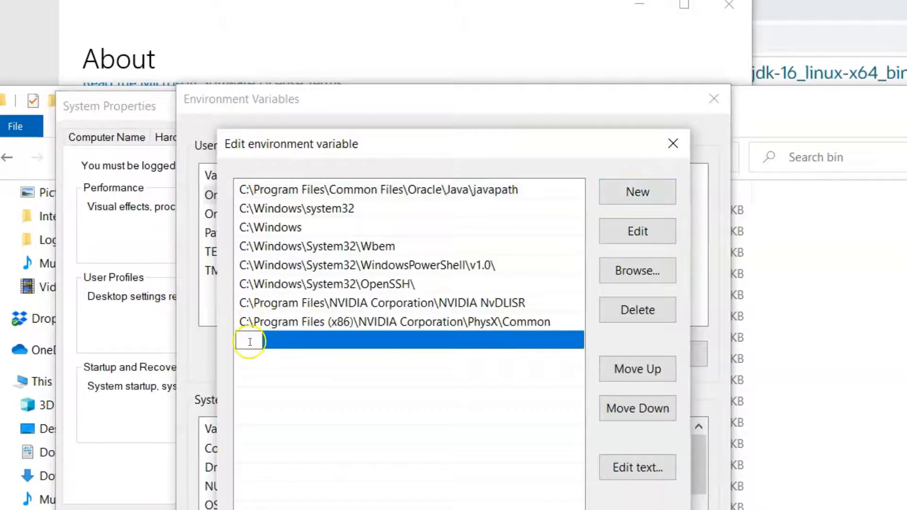
{"action": "type", "text": "C:\\Program Files\\Java\\jdk-16\\bin"}
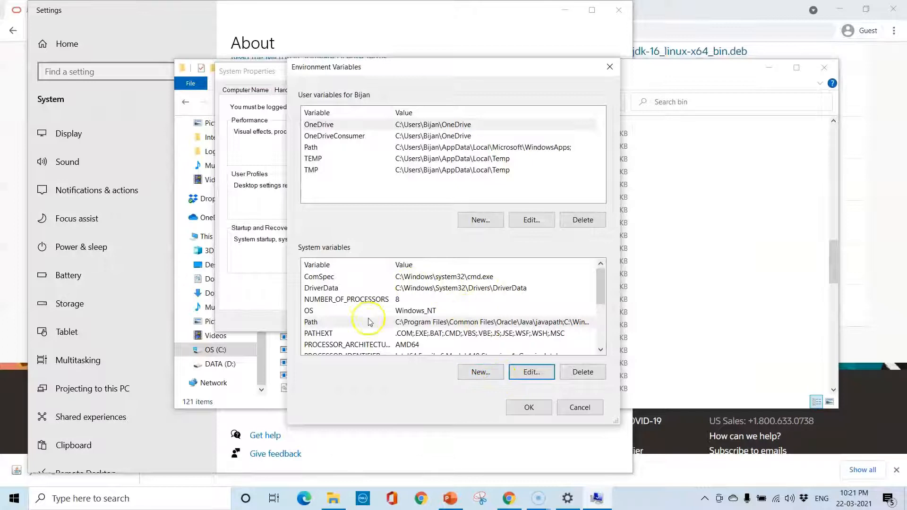
{"action": "mouse_move", "coordinate": [406, 162]}
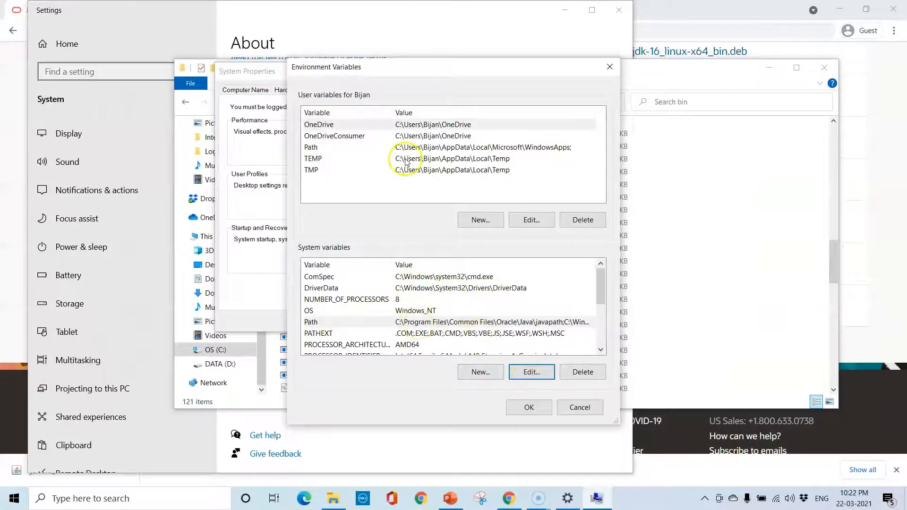
{"action": "mouse_move", "coordinate": [311, 94]}
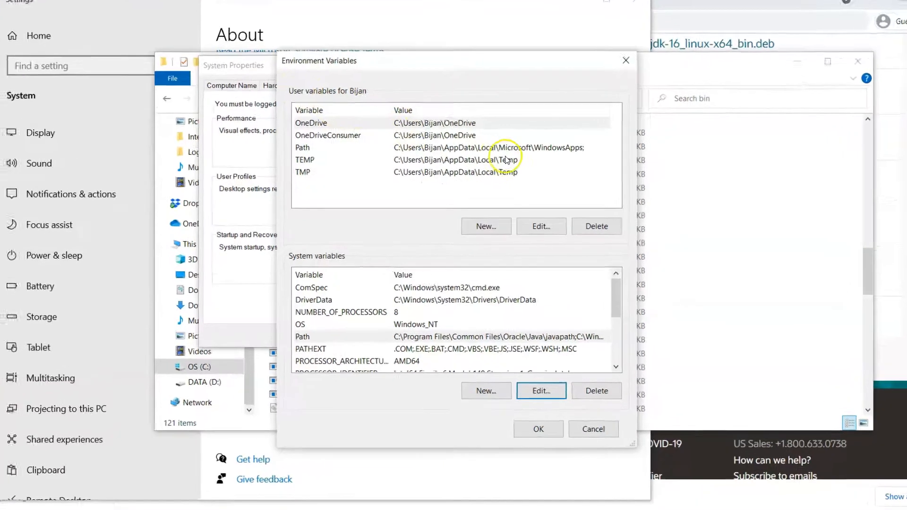
Start a new user variable named JAVA_HOME.
{"action": "left_click", "coordinate": [484, 225]}
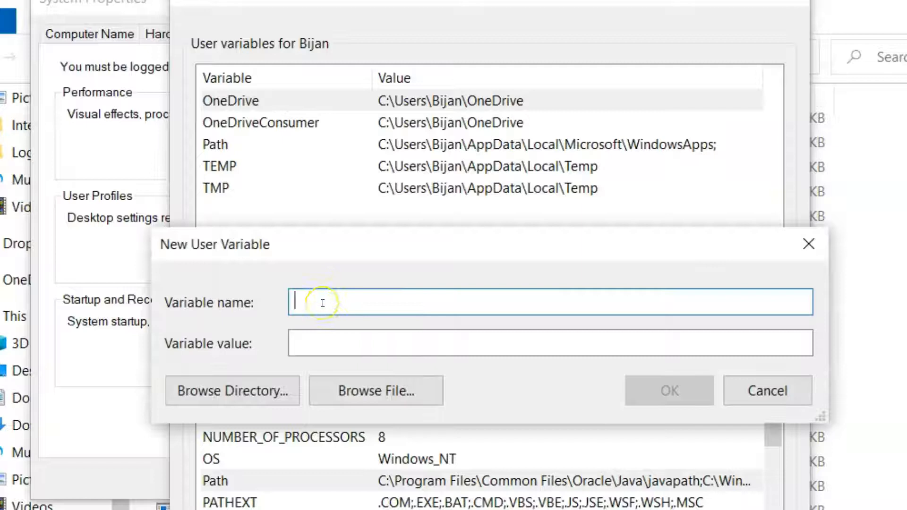
{"action": "type", "text": "JAVA"}
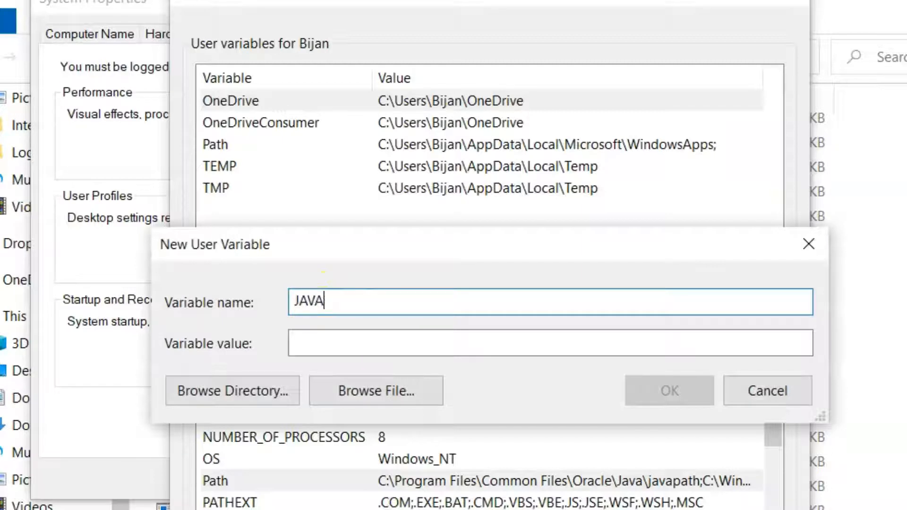
{"action": "type", "text": "_HOME"}
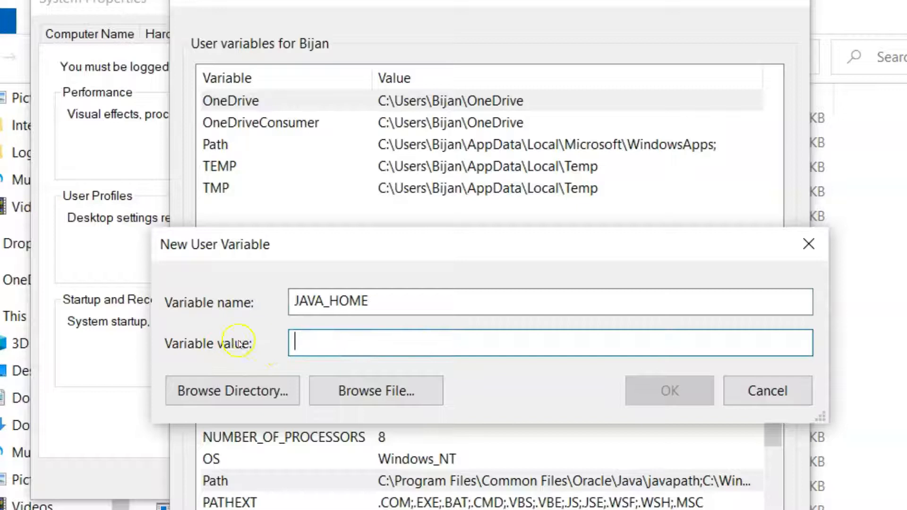
{"action": "mouse_move", "coordinate": [232, 390]}
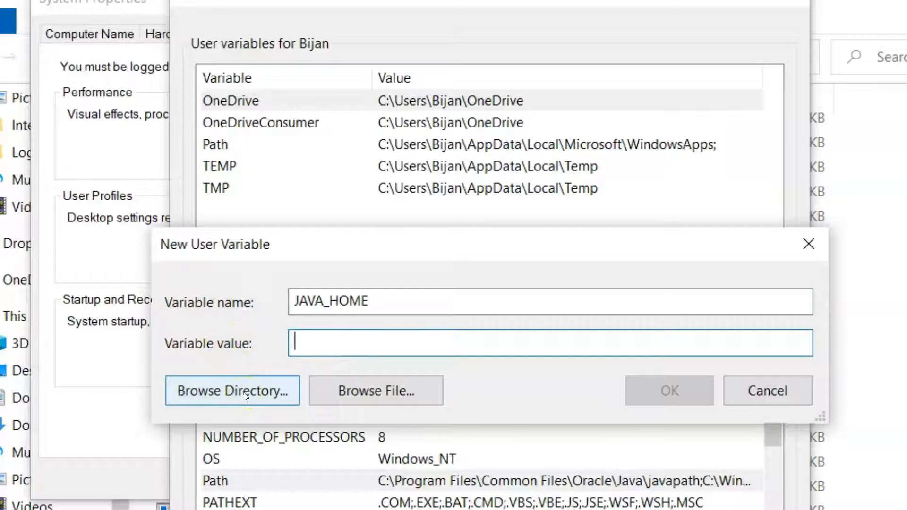
Browse to C:\Program Files\Java\jdk-16 as JAVA_HOME's value and confirm the variable.
{"action": "left_click", "coordinate": [233, 390]}
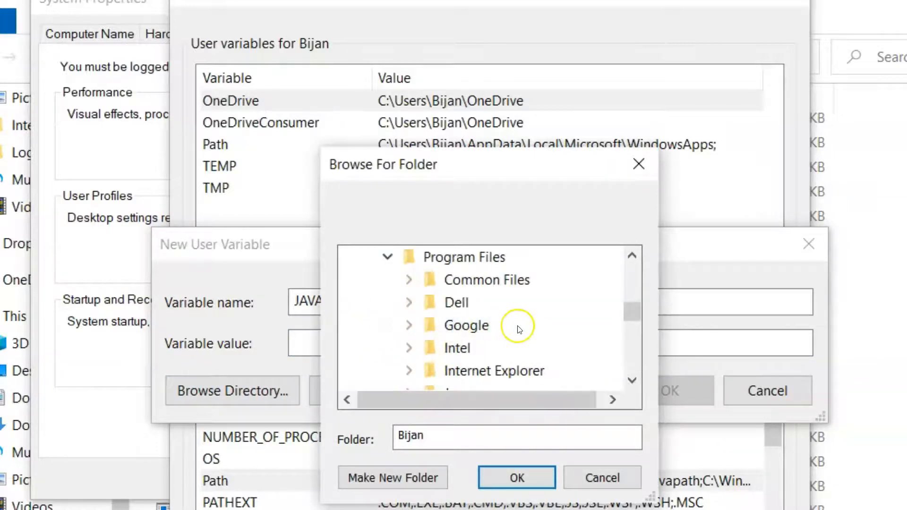
{"action": "scroll", "scroll_direction": "down", "scroll_amount": 3}
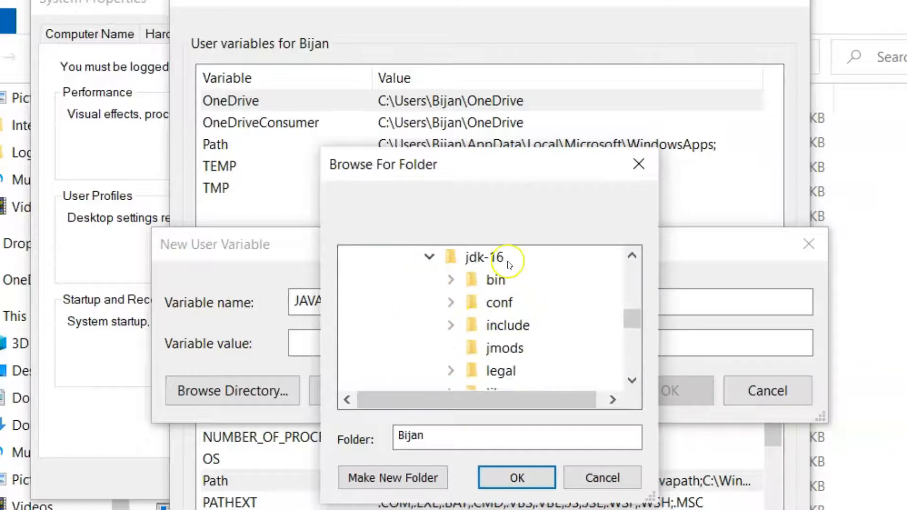
{"action": "left_click", "coordinate": [483, 257]}
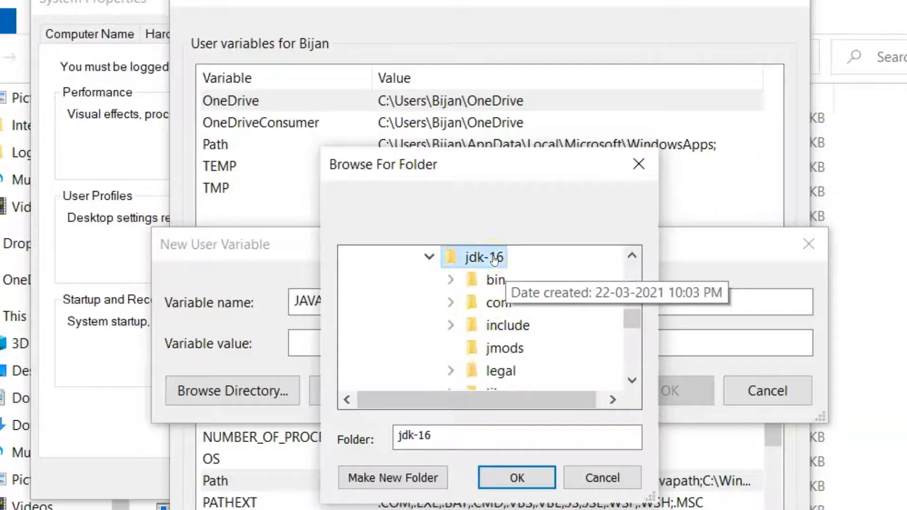
{"action": "mouse_move", "coordinate": [542, 292]}
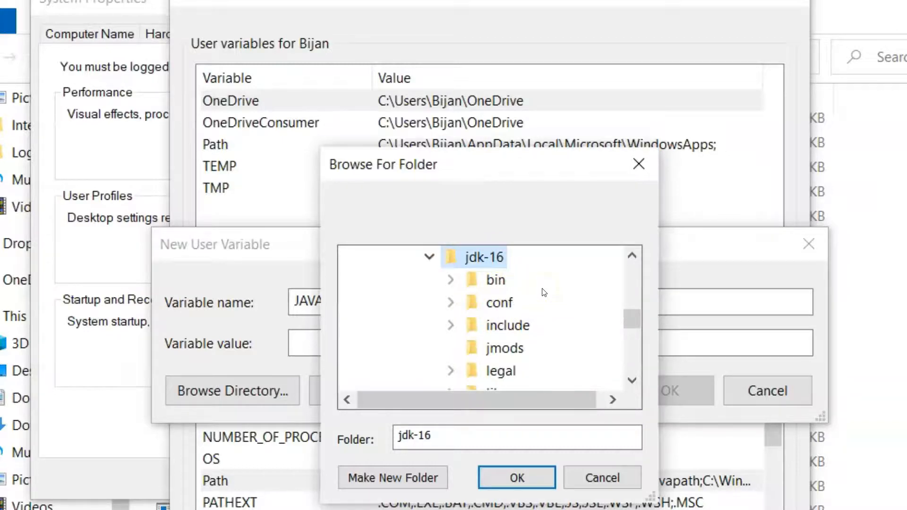
{"action": "mouse_move", "coordinate": [523, 264]}
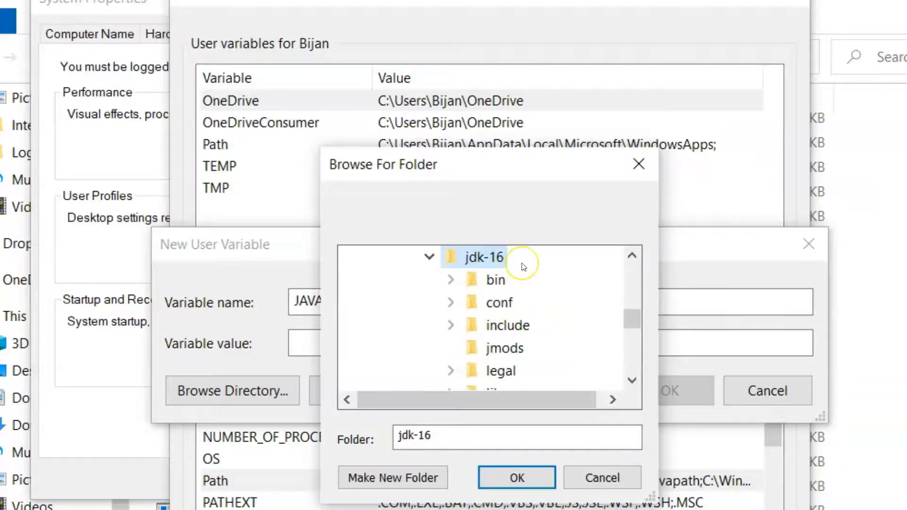
{"action": "mouse_move", "coordinate": [516, 478]}
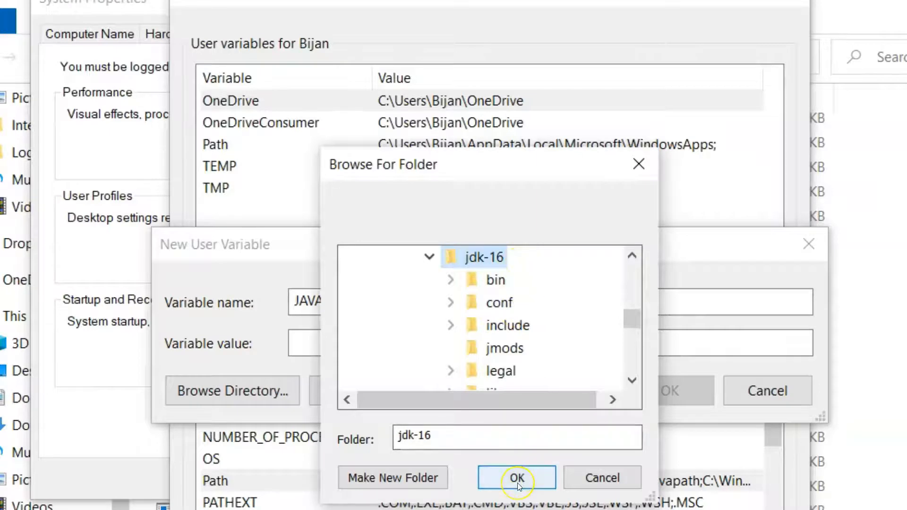
{"action": "left_click", "coordinate": [516, 477]}
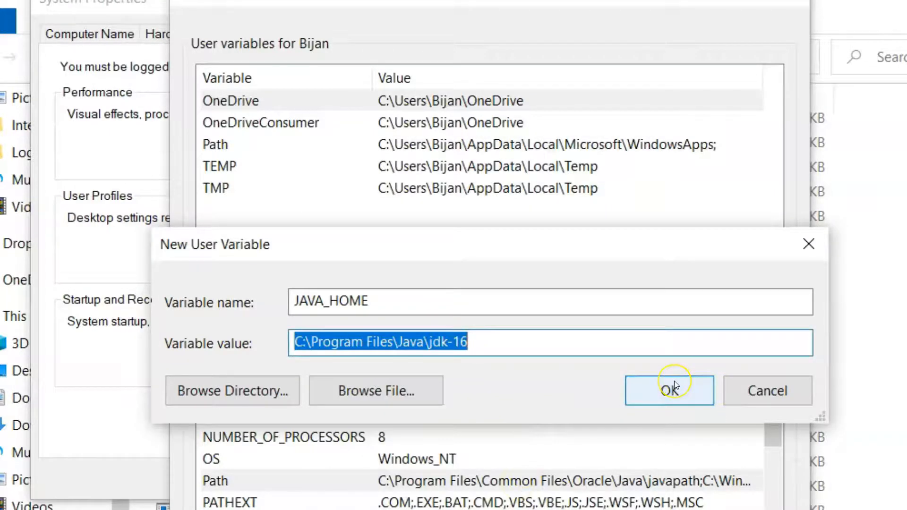
{"action": "left_click", "coordinate": [668, 390]}
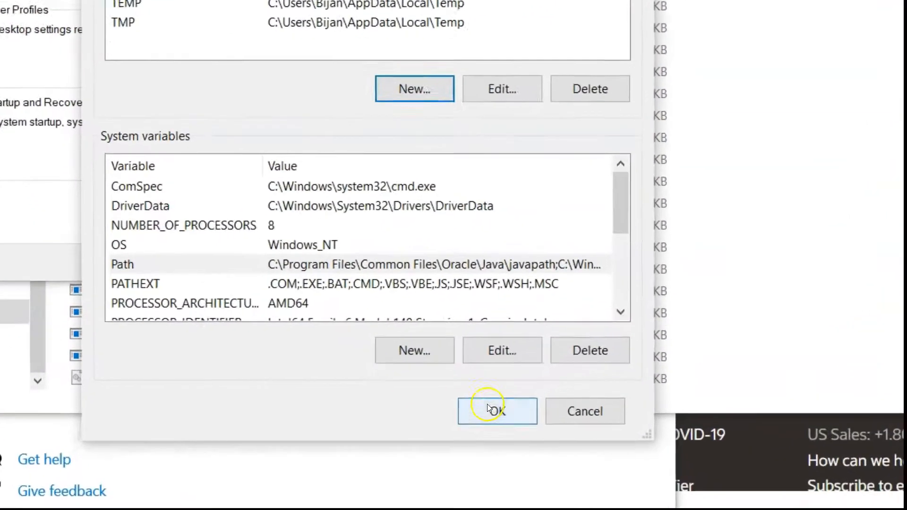
Save the environment variable changes and close System Properties.
{"action": "left_click", "coordinate": [497, 411]}
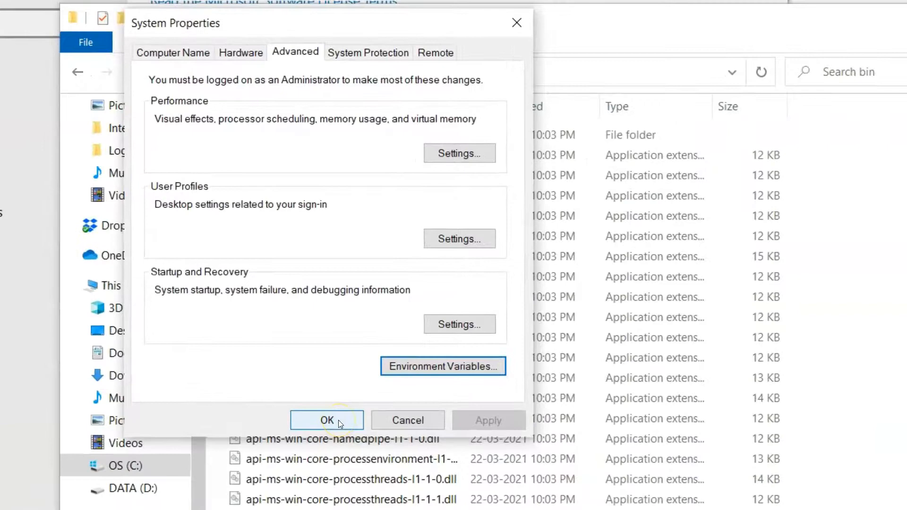
{"action": "left_click", "coordinate": [326, 419]}
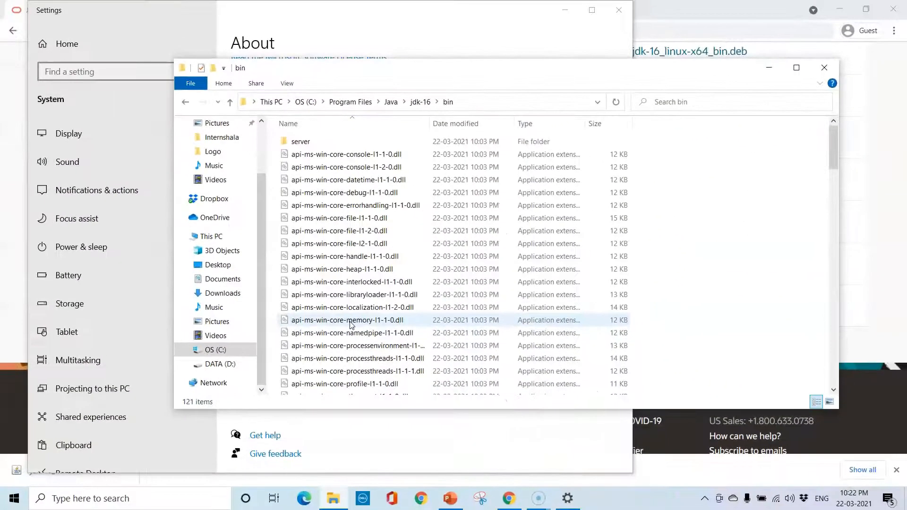
{"action": "mouse_move", "coordinate": [428, 148]}
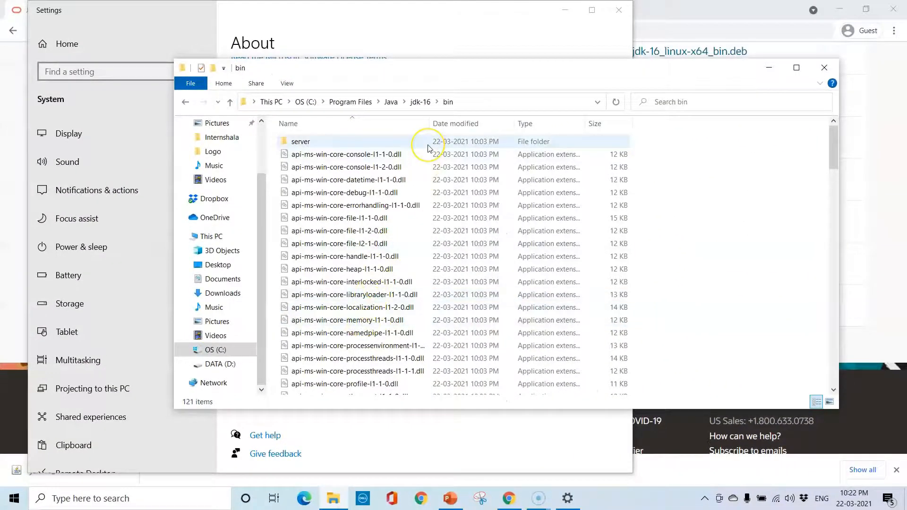
{"action": "mouse_move", "coordinate": [428, 140]}
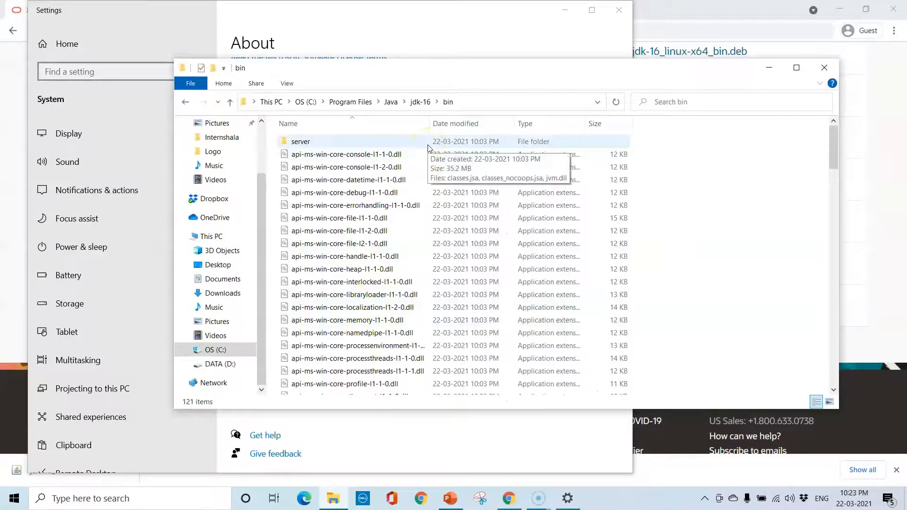
{"action": "mouse_move", "coordinate": [131, 474]}
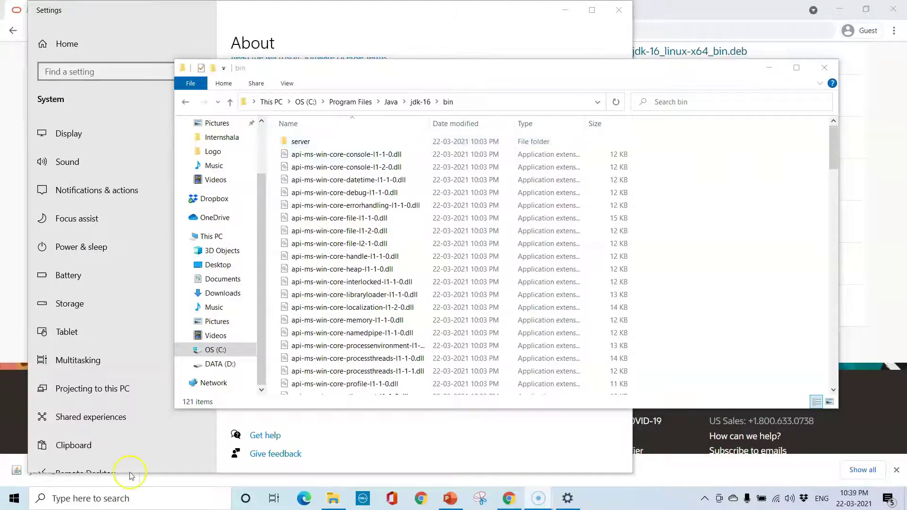
{"action": "mouse_move", "coordinate": [130, 474]}
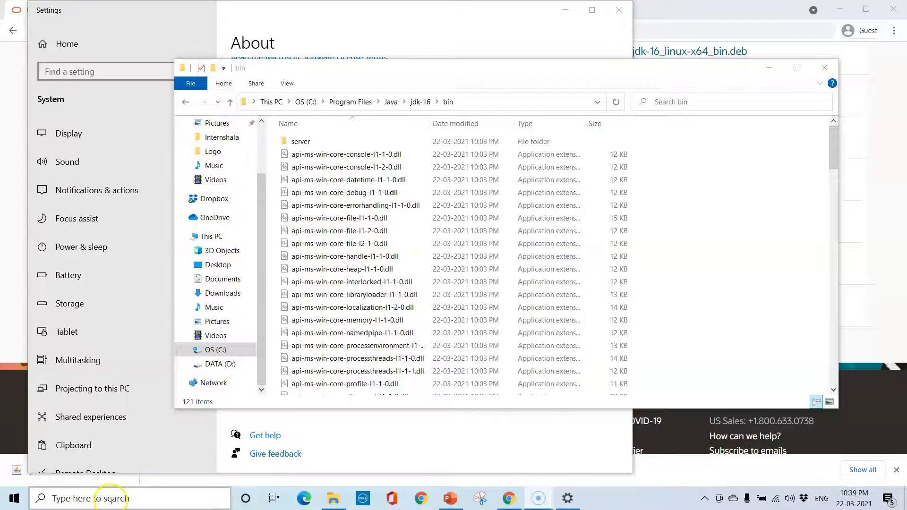
Launch Command Prompt via taskbar search for cmd and maximize its window.
{"action": "left_click", "coordinate": [129, 498]}
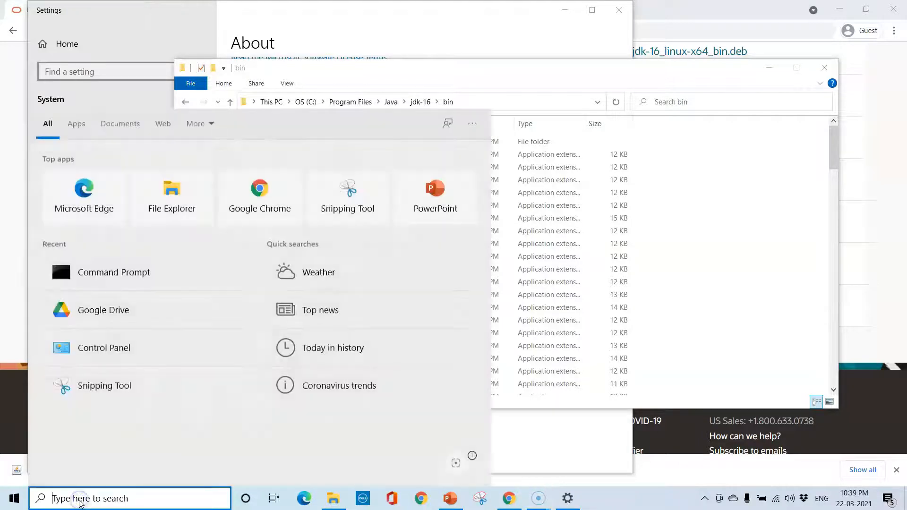
{"action": "type", "text": "cmd"}
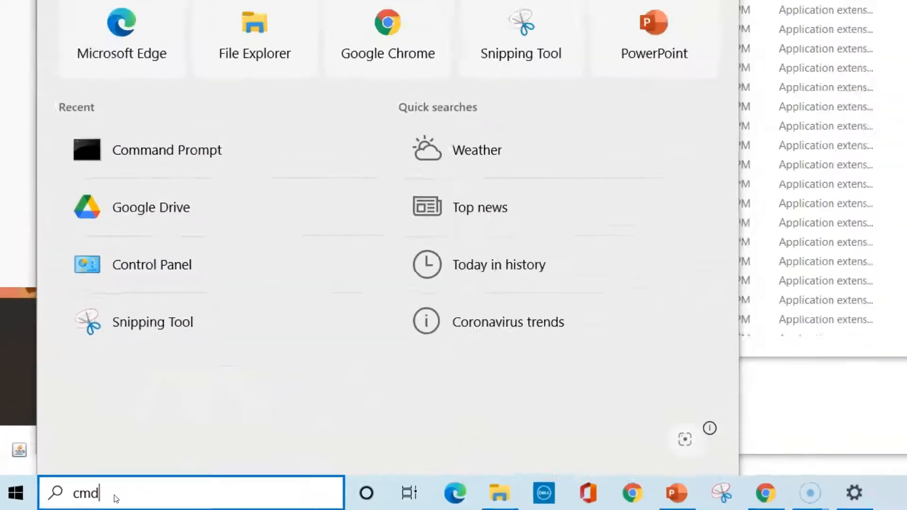
{"action": "left_click", "coordinate": [167, 149]}
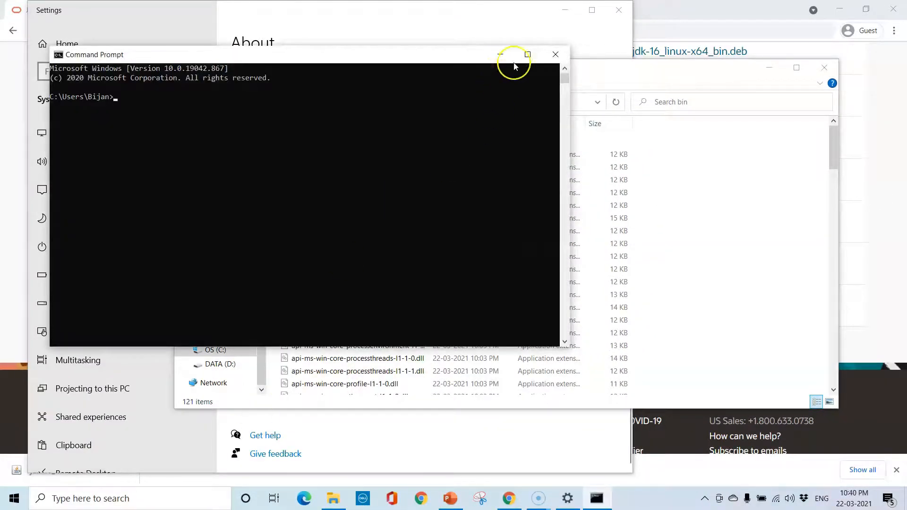
{"action": "left_click", "coordinate": [527, 55]}
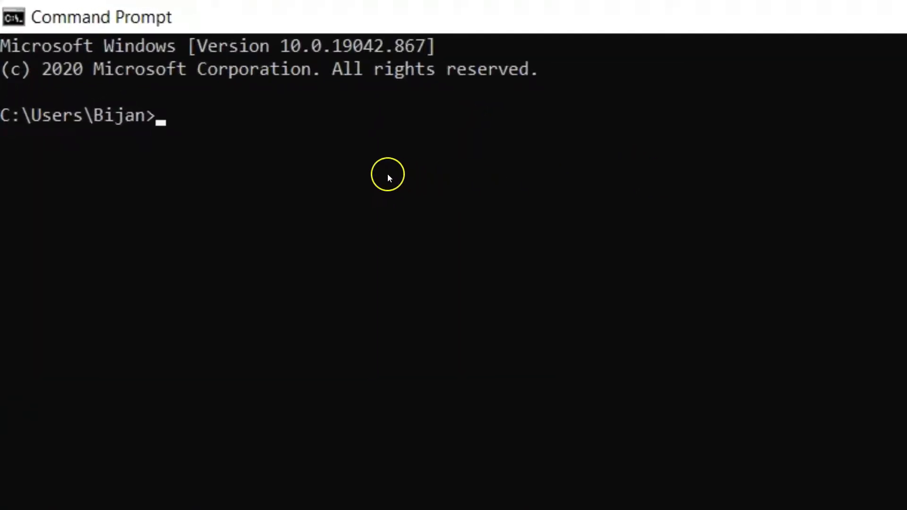
{"action": "mouse_move", "coordinate": [370, 176]}
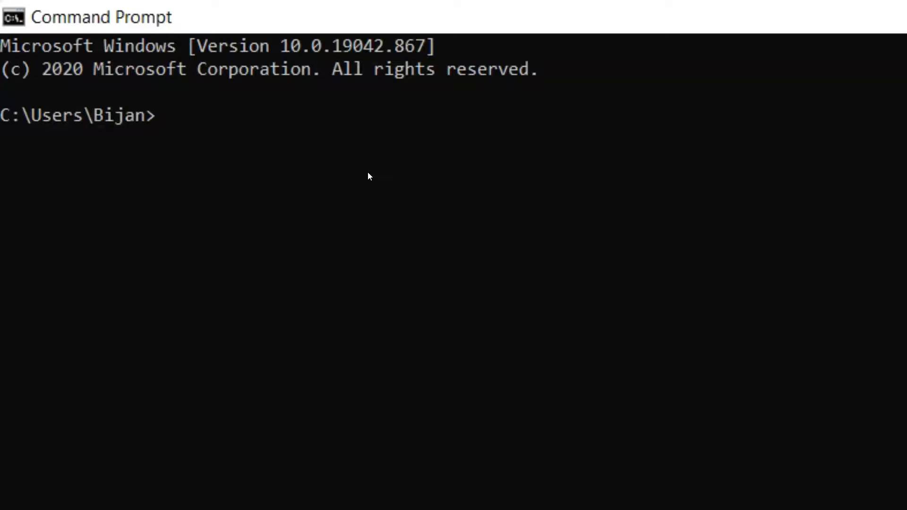
Run java -version, which reports java version "16" (build 16+36-2231).
{"action": "type", "text": "java -"}
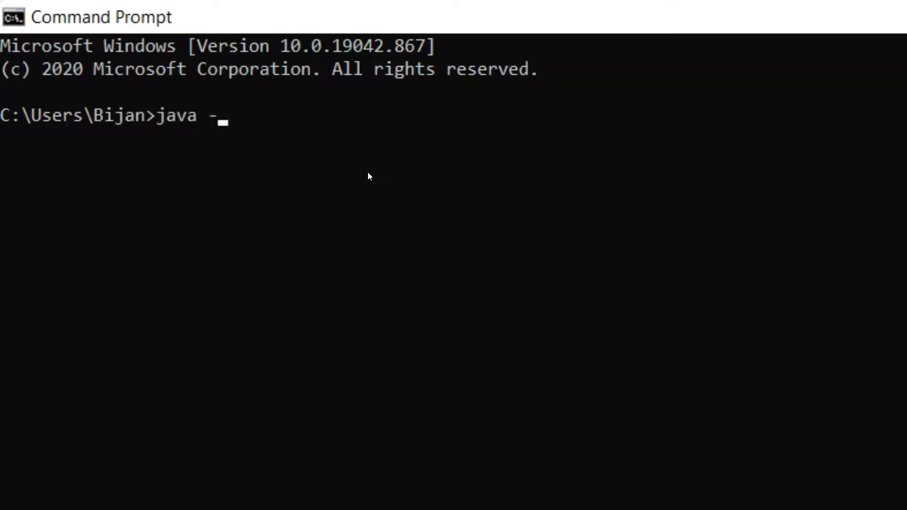
{"action": "type", "text": "version"}
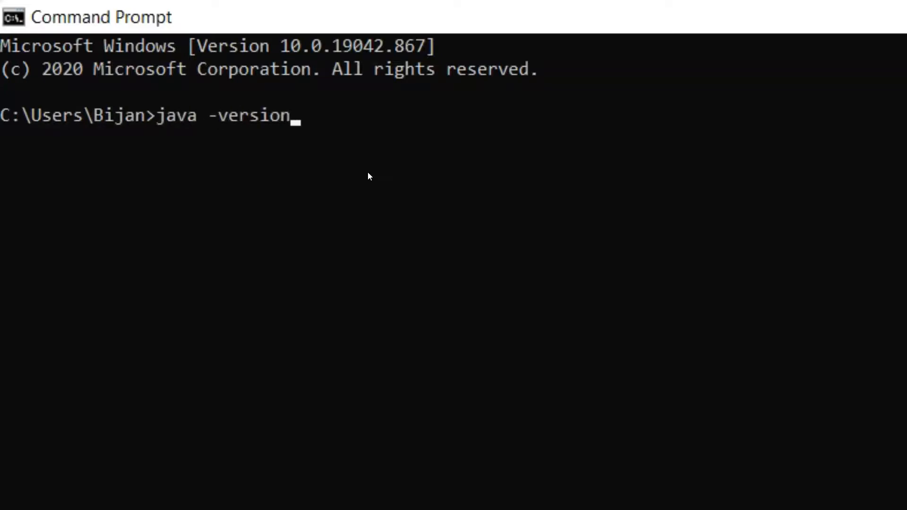
{"action": "key", "text": "Return"}
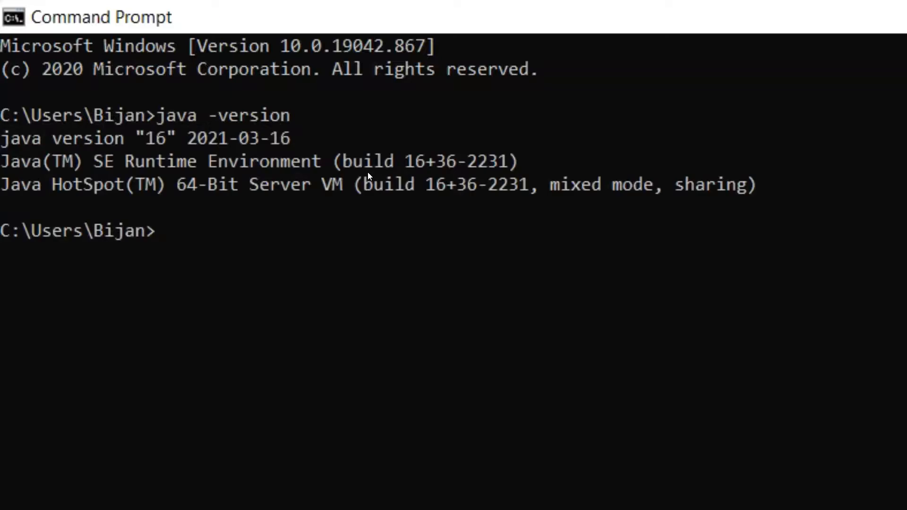
{"action": "mouse_move", "coordinate": [39, 155]}
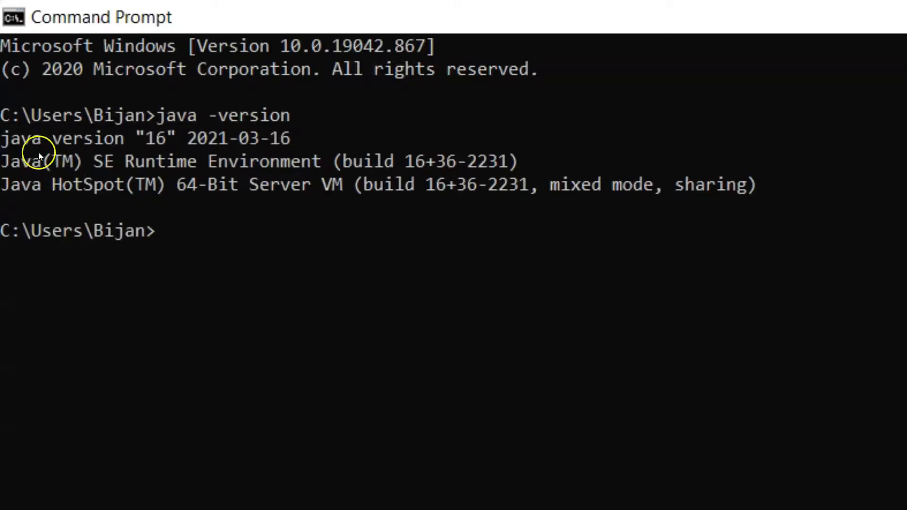
{"action": "mouse_move", "coordinate": [305, 139]}
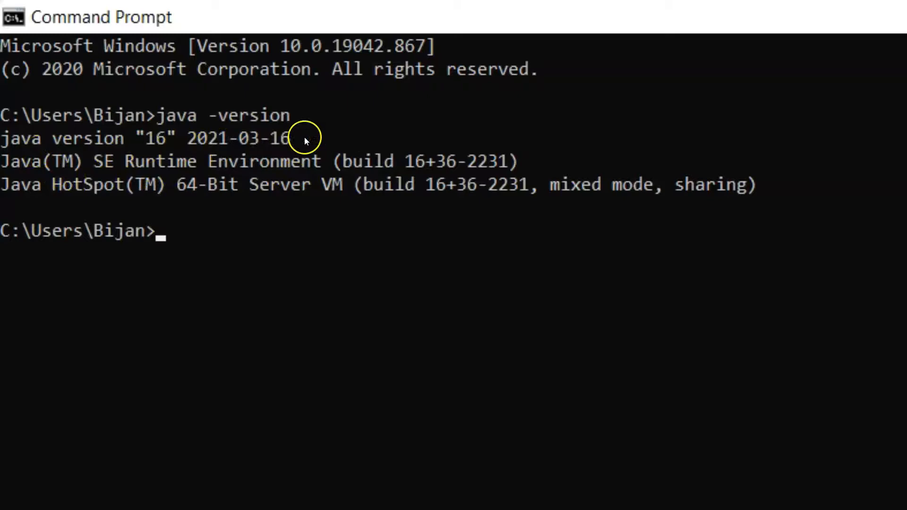
{"action": "mouse_move", "coordinate": [122, 155]}
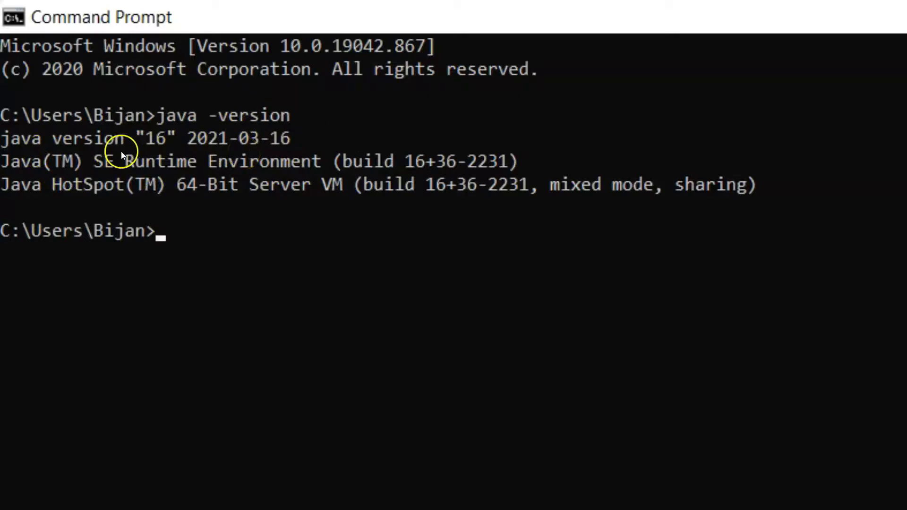
{"action": "mouse_move", "coordinate": [136, 152]}
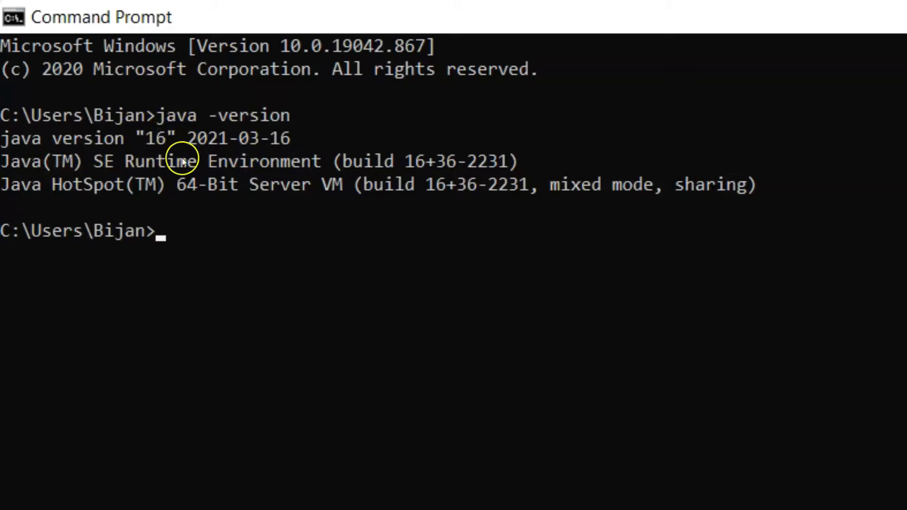
{"action": "mouse_move", "coordinate": [373, 161]}
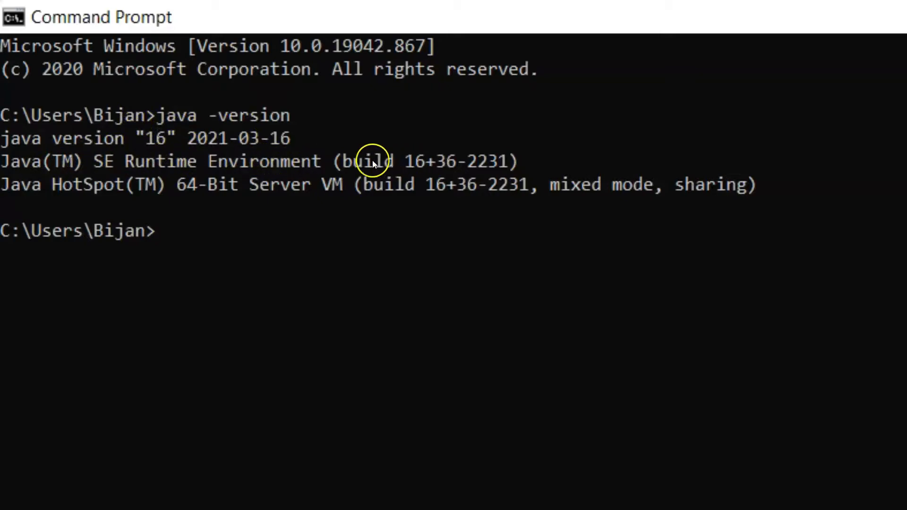
{"action": "mouse_move", "coordinate": [518, 162]}
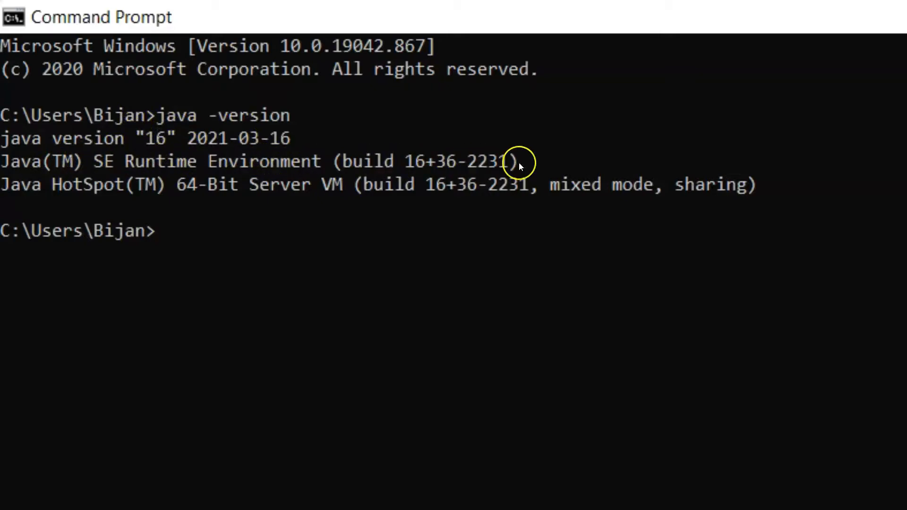
{"action": "mouse_move", "coordinate": [207, 235]}
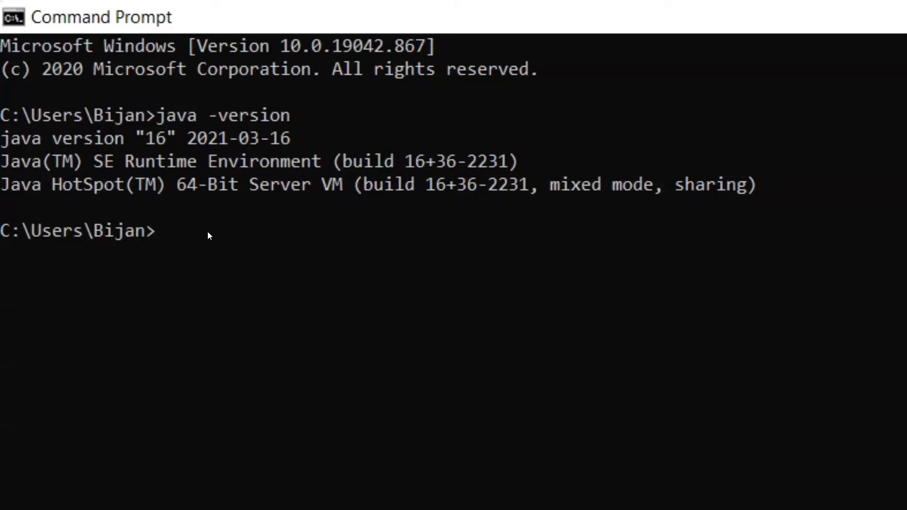
Run javac, which prints the compiler's usage and options list.
{"action": "type", "text": "ja"}
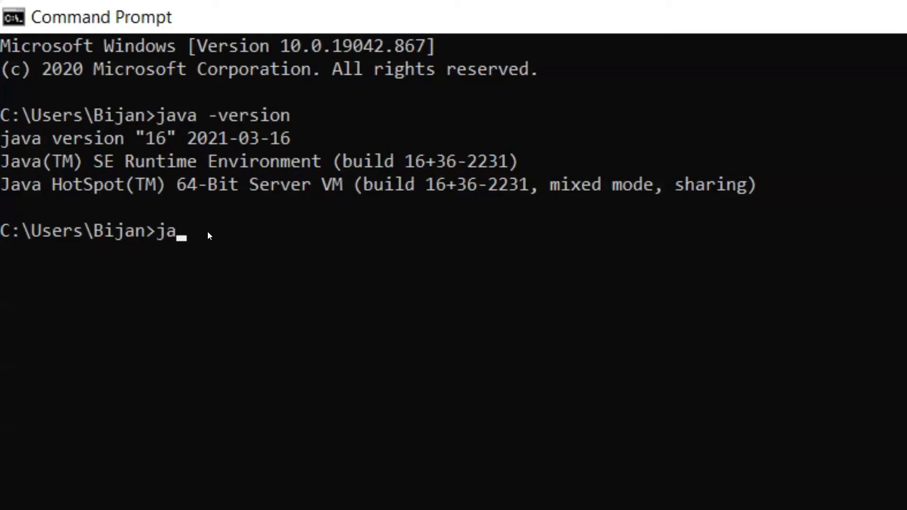
{"action": "type", "text": "vac"}
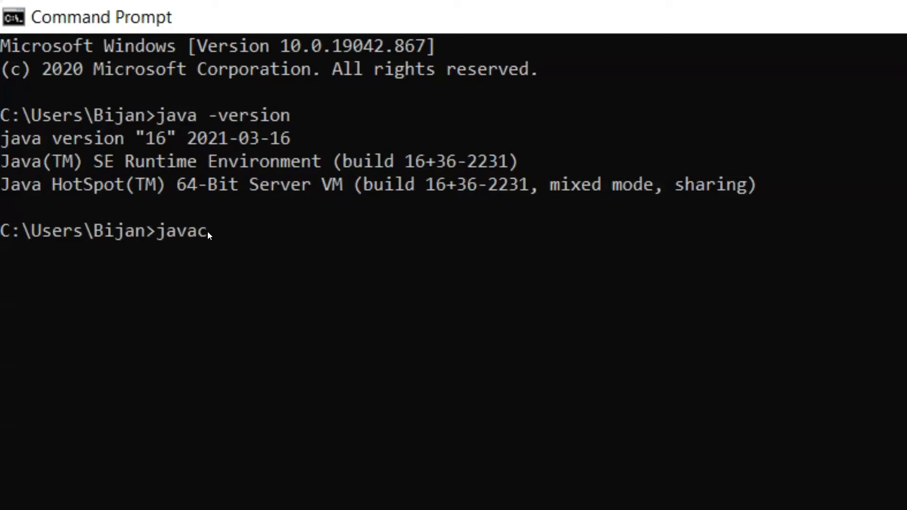
{"action": "key", "text": "Return"}
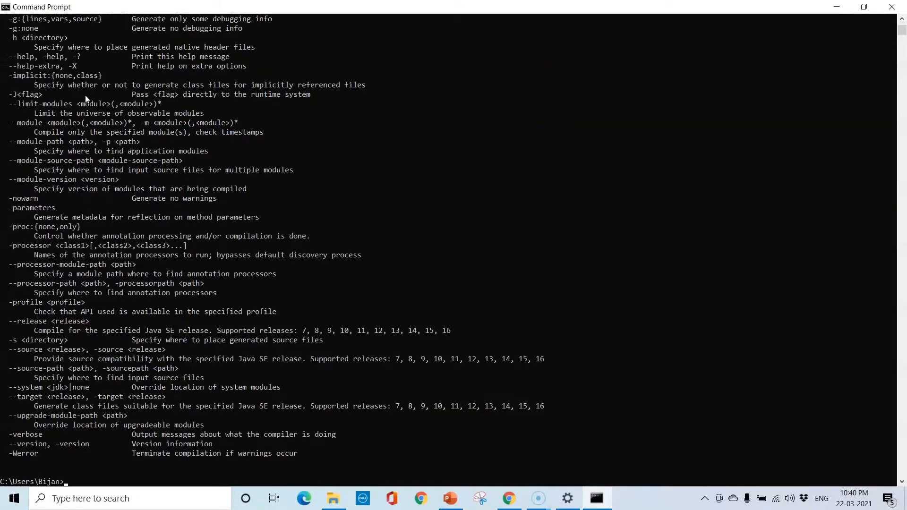
{"action": "mouse_move", "coordinate": [138, 106]}
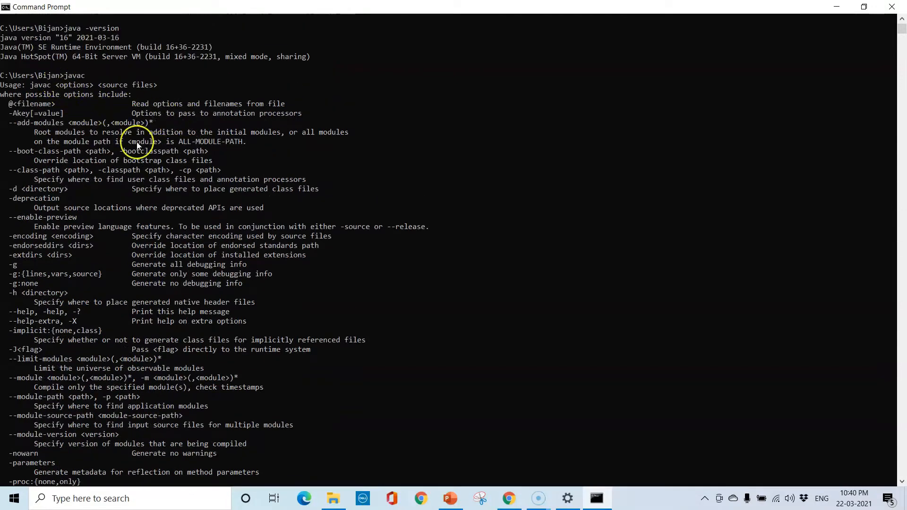
{"action": "mouse_move", "coordinate": [202, 171]}
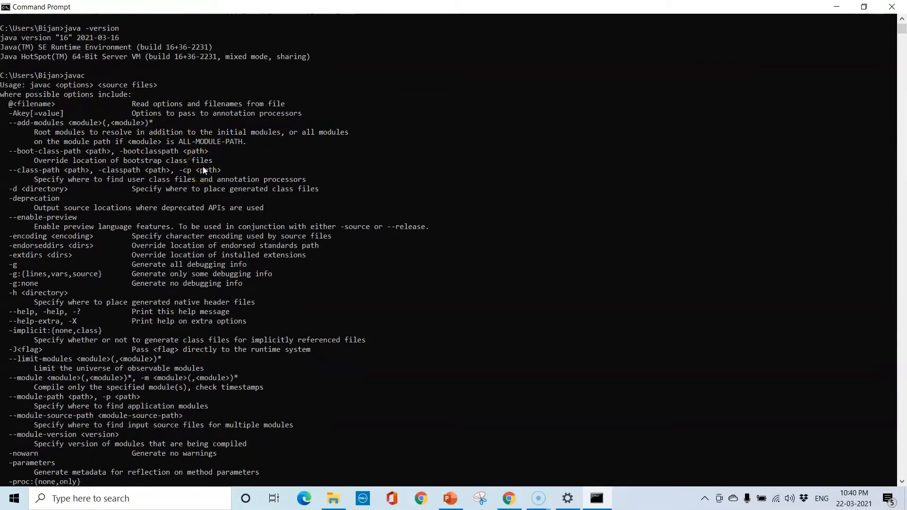
{"action": "mouse_move", "coordinate": [161, 124]}
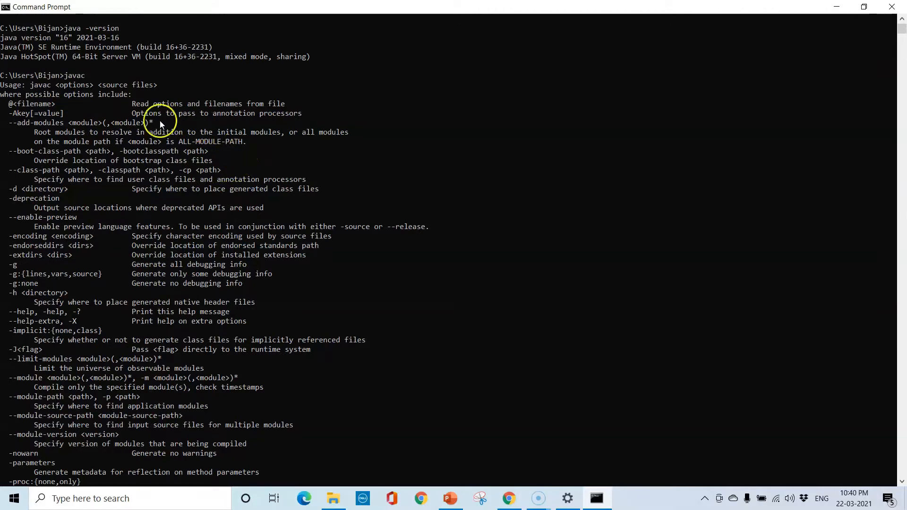
{"action": "mouse_move", "coordinate": [136, 75]}
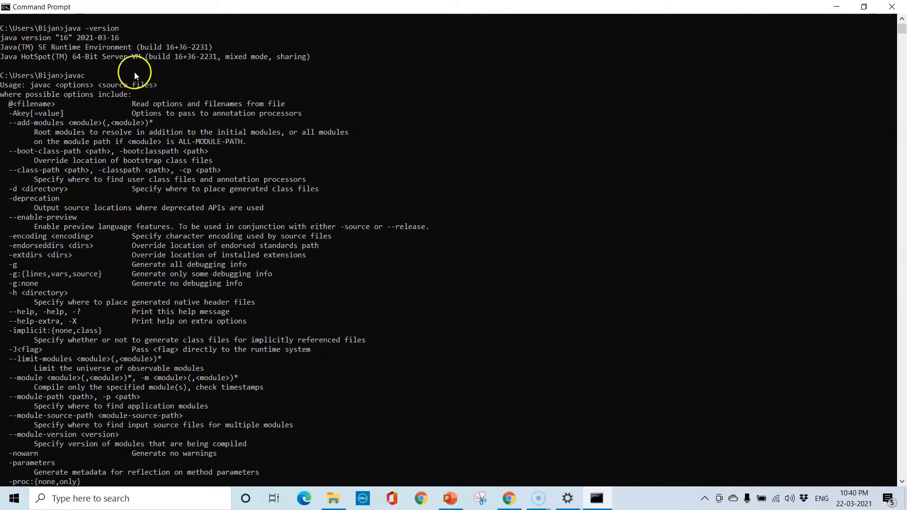
{"action": "mouse_move", "coordinate": [350, 104]}
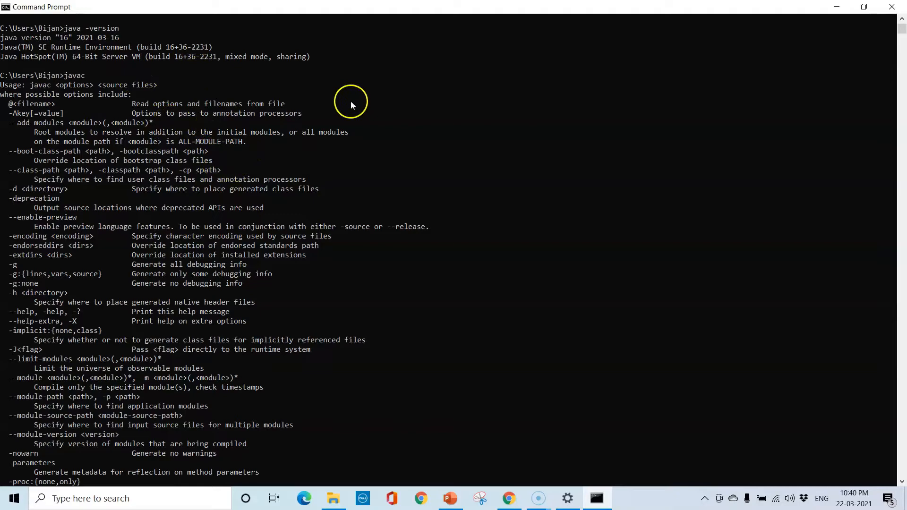